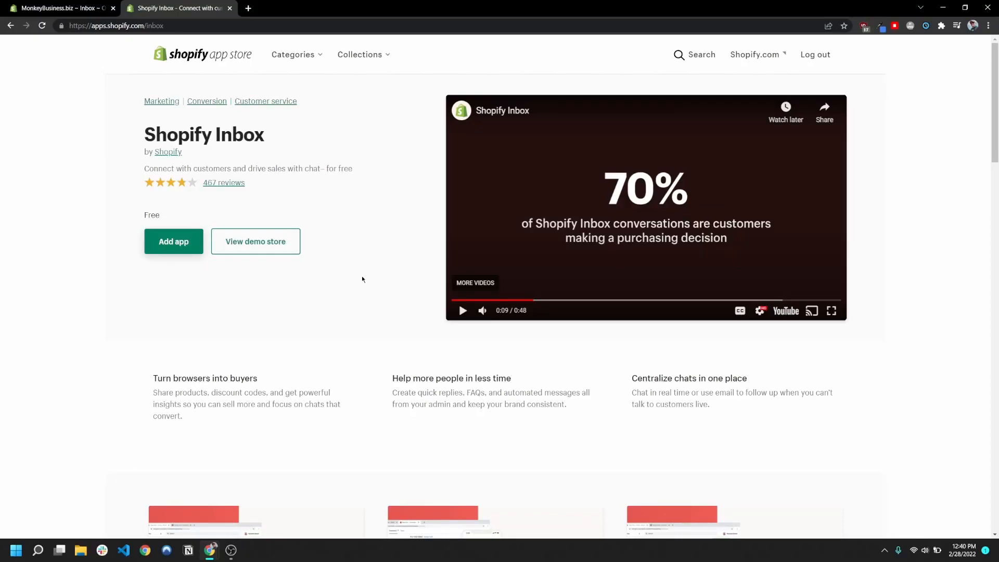
Review the Shopify Inbox listing and add the app to the MonkeyBusiness.biz store
double_click(160, 135)
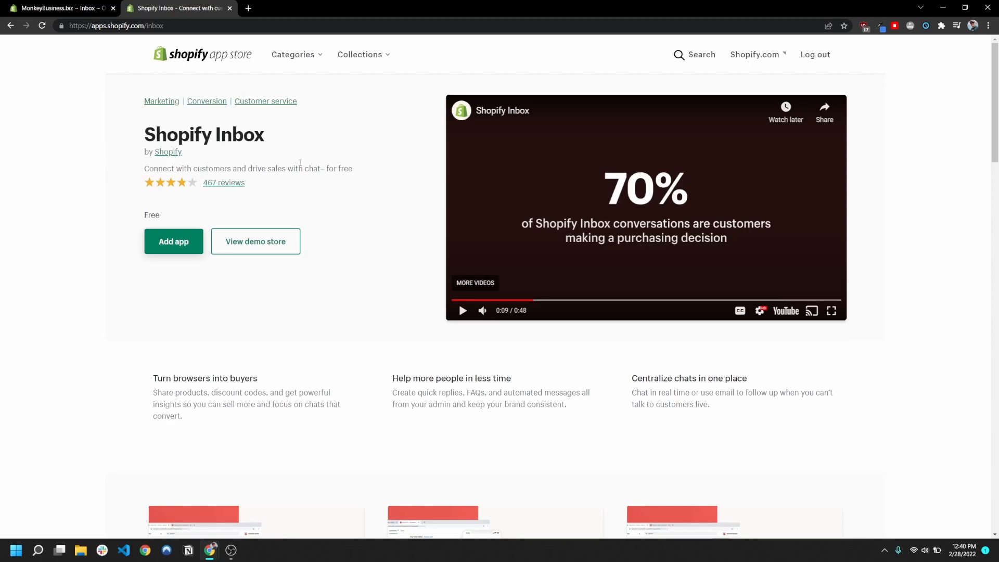
mouse_move(301, 158)
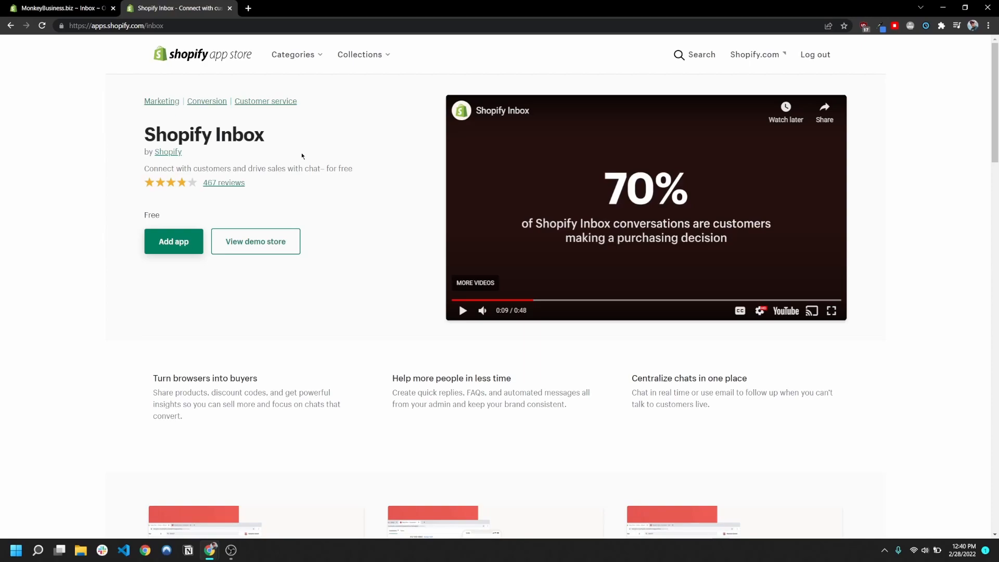
mouse_move(321, 164)
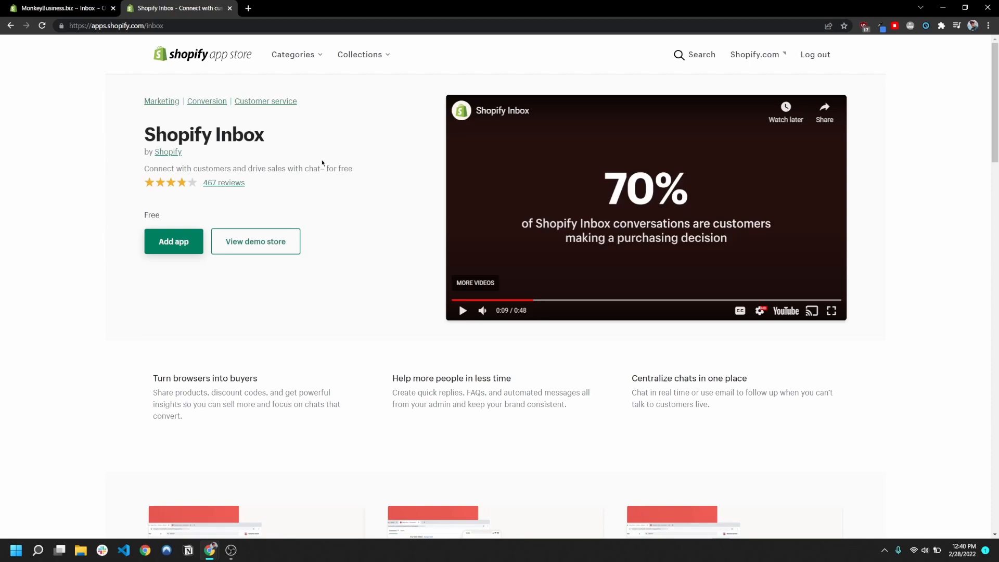
mouse_move(366, 174)
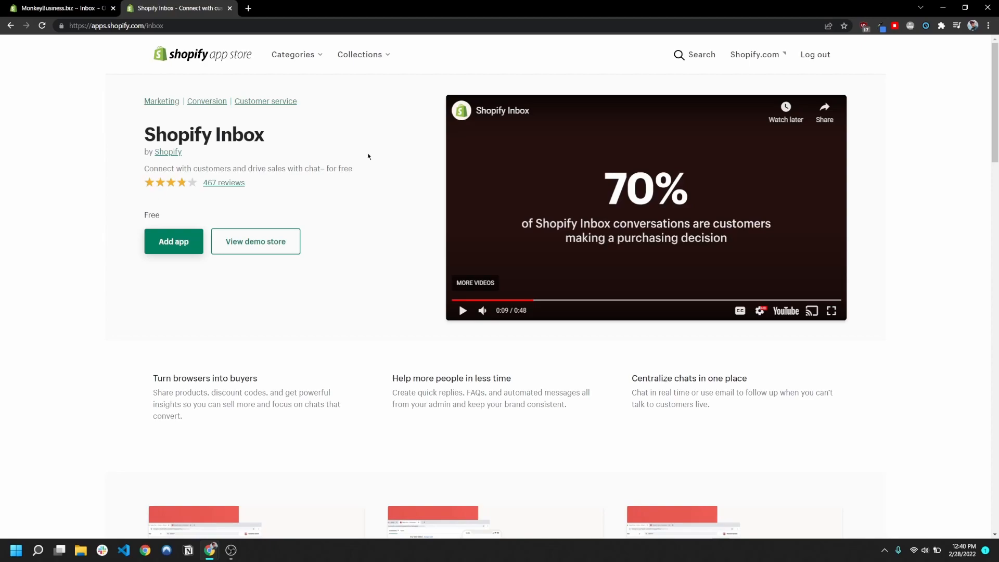
mouse_move(350, 317)
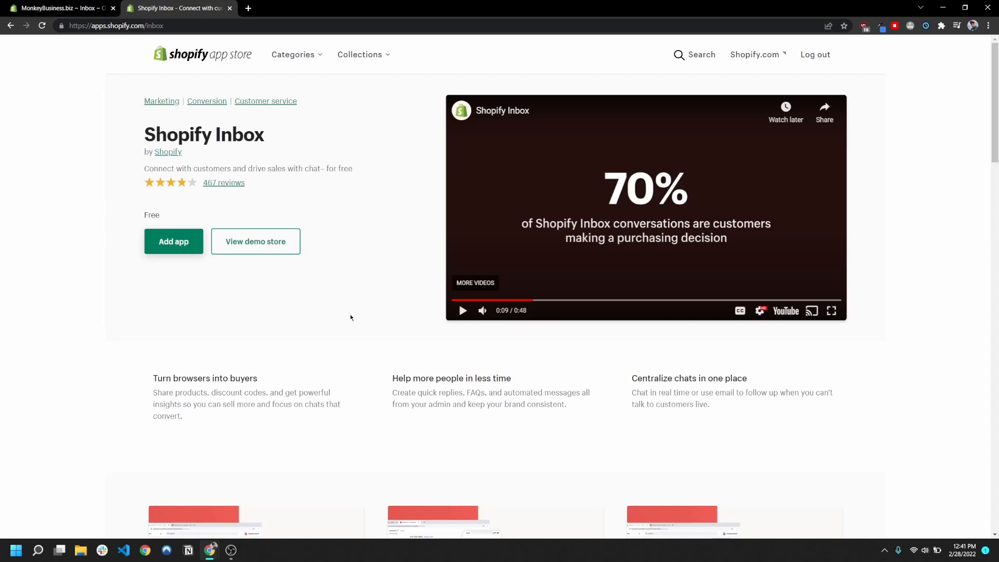
mouse_move(651, 201)
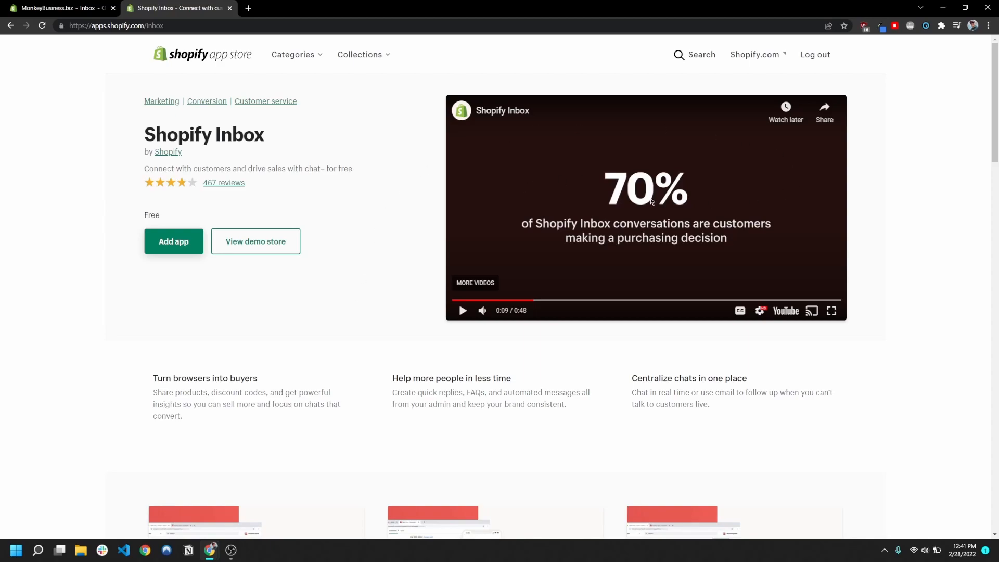
mouse_move(671, 228)
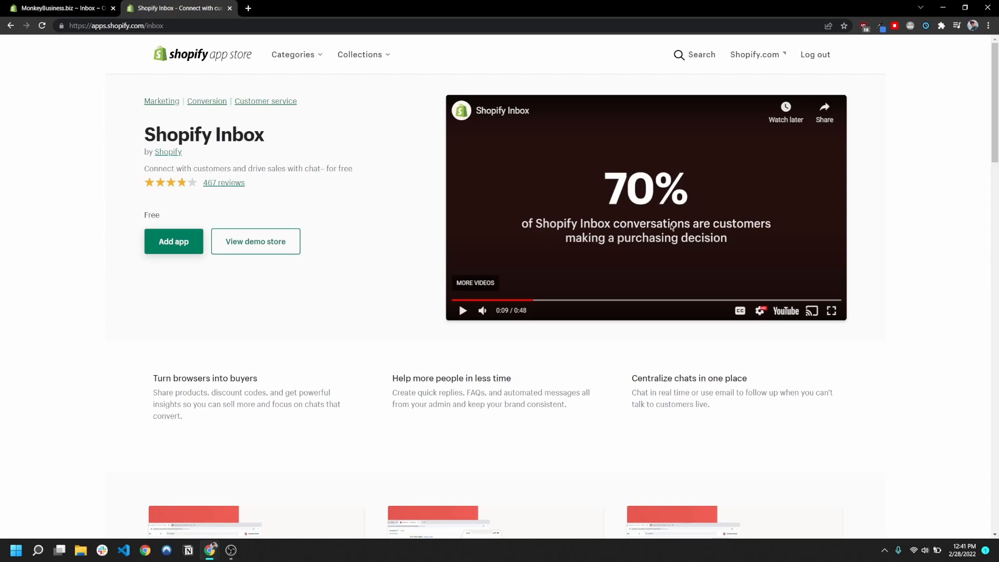
mouse_move(485, 219)
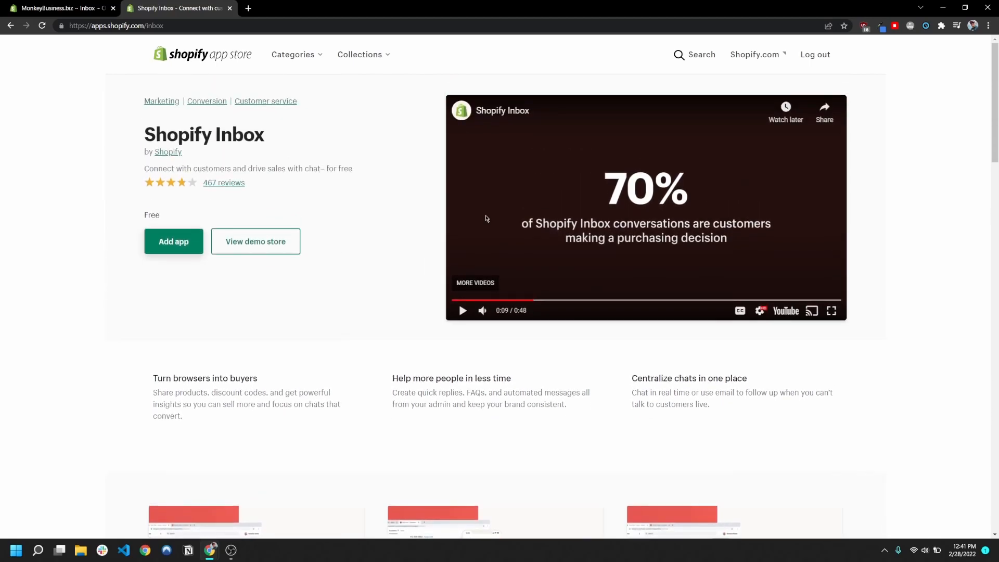
scroll(down, 3)
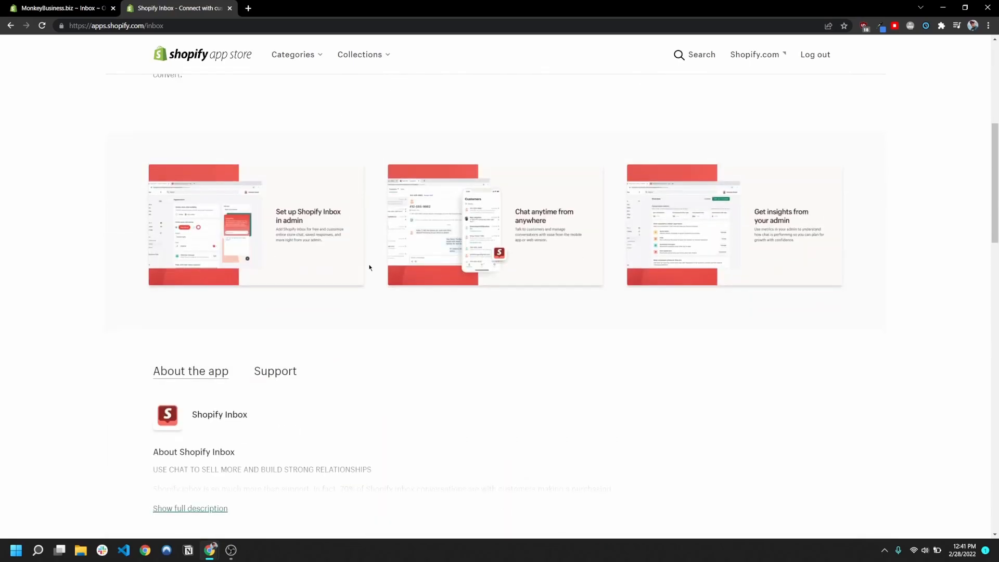
scroll(down, 3)
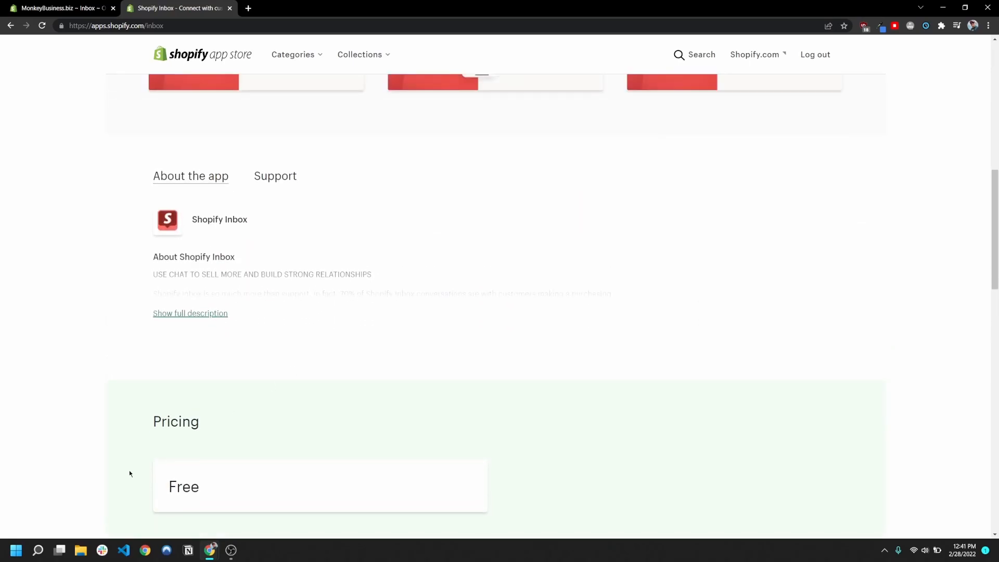
scroll(up, 3)
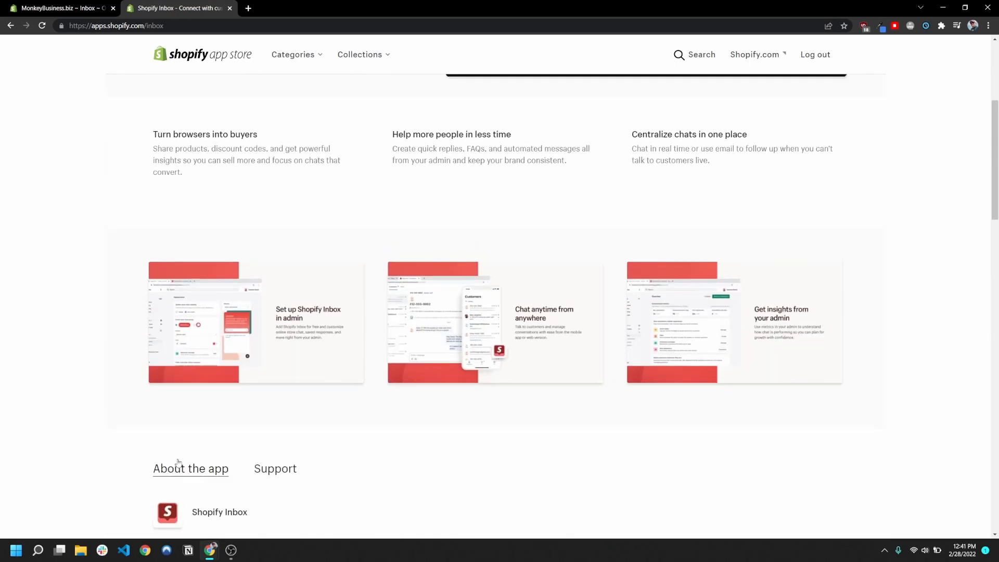
scroll(up, 3)
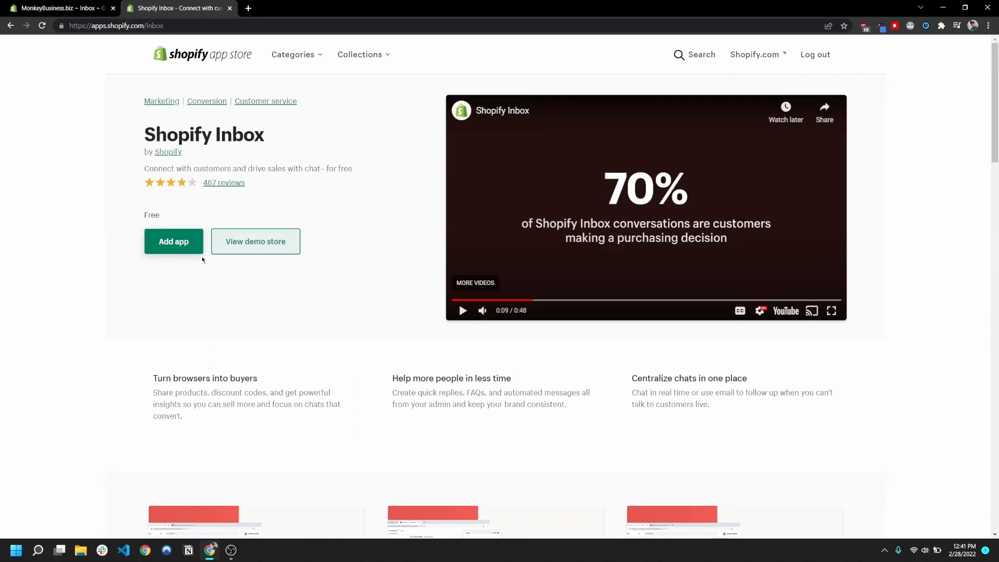
click(174, 241)
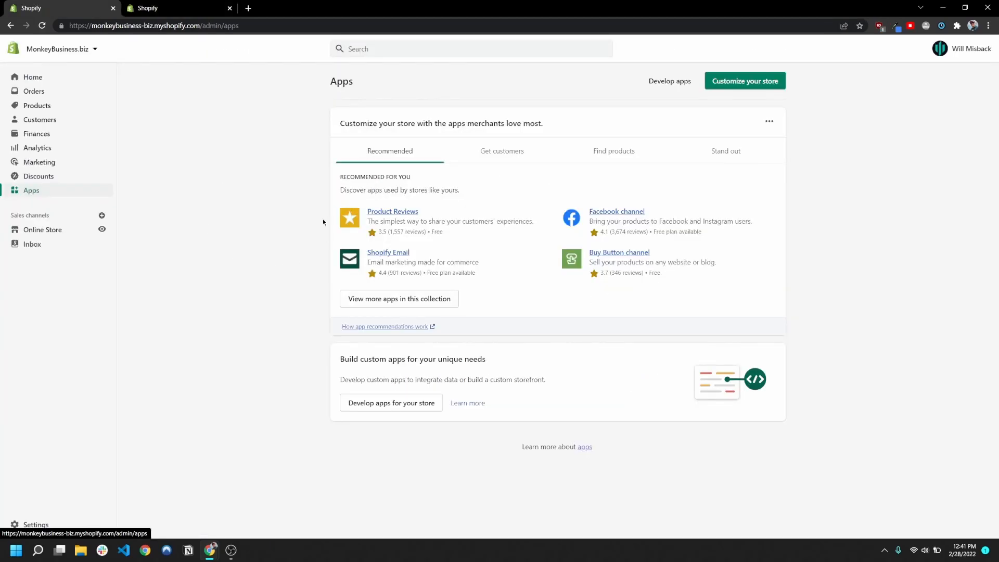
mouse_move(405, 252)
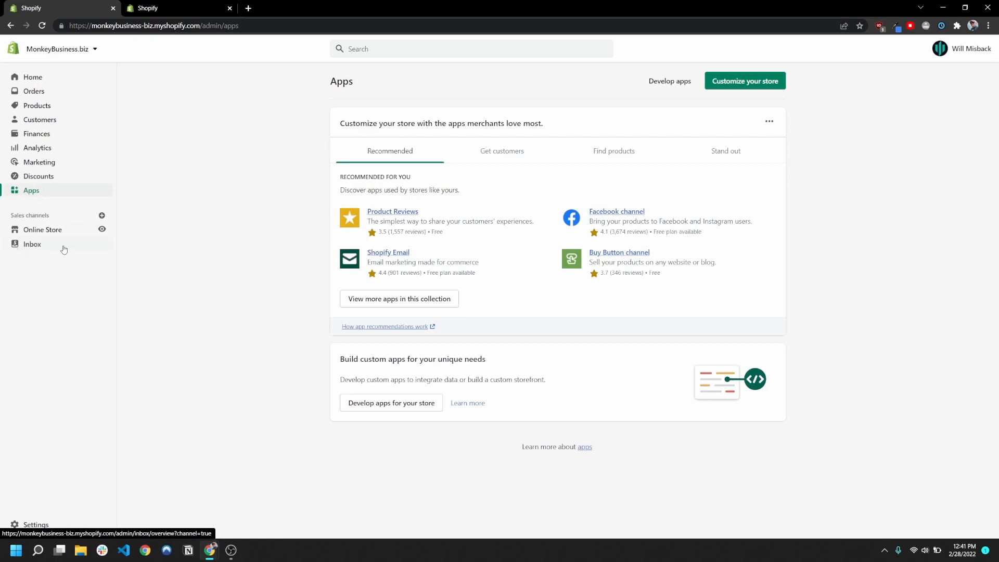
View the Inbox Overview page from Sales channels, showing conversation metrics and chat visibility
click(33, 244)
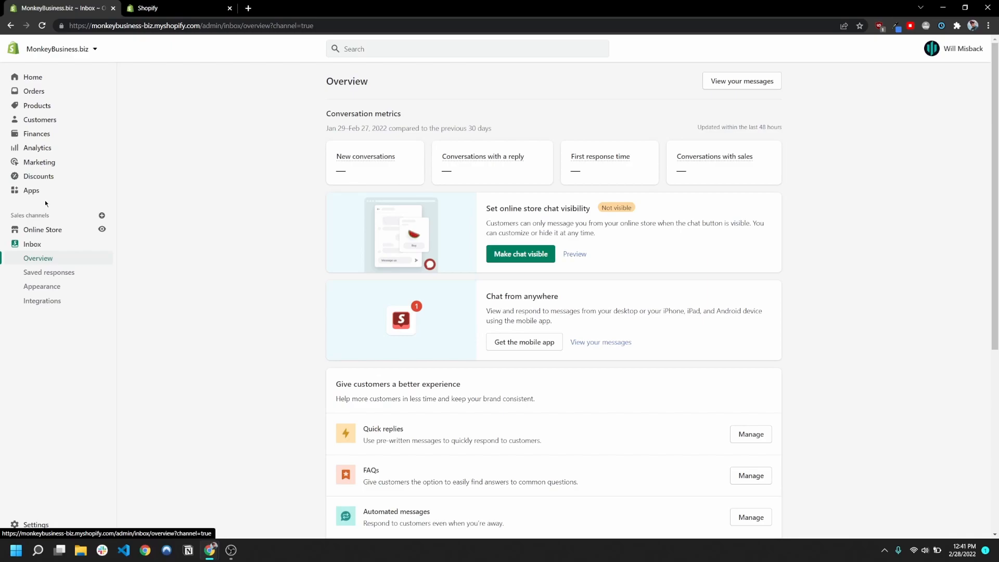
double_click(29, 215)
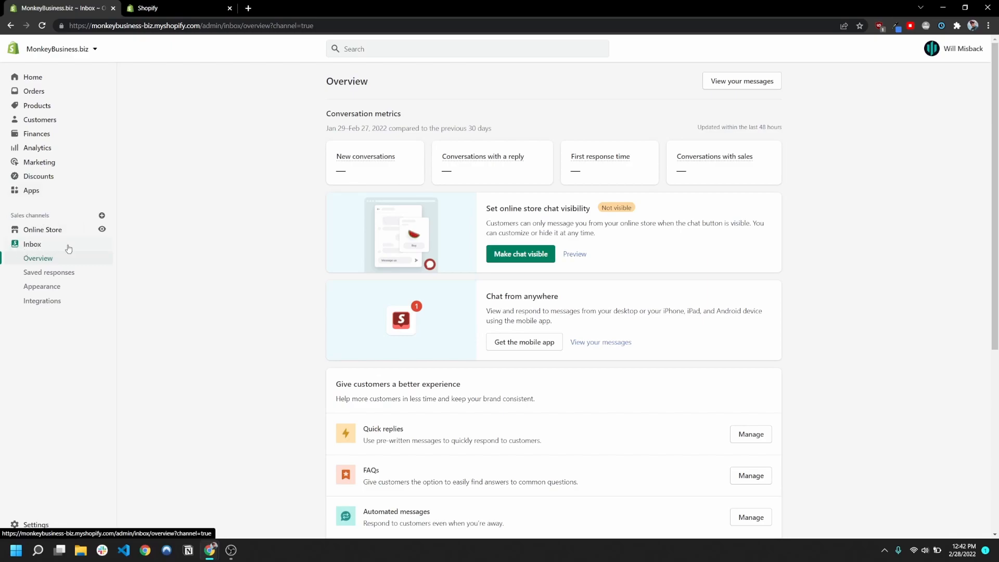
mouse_move(136, 229)
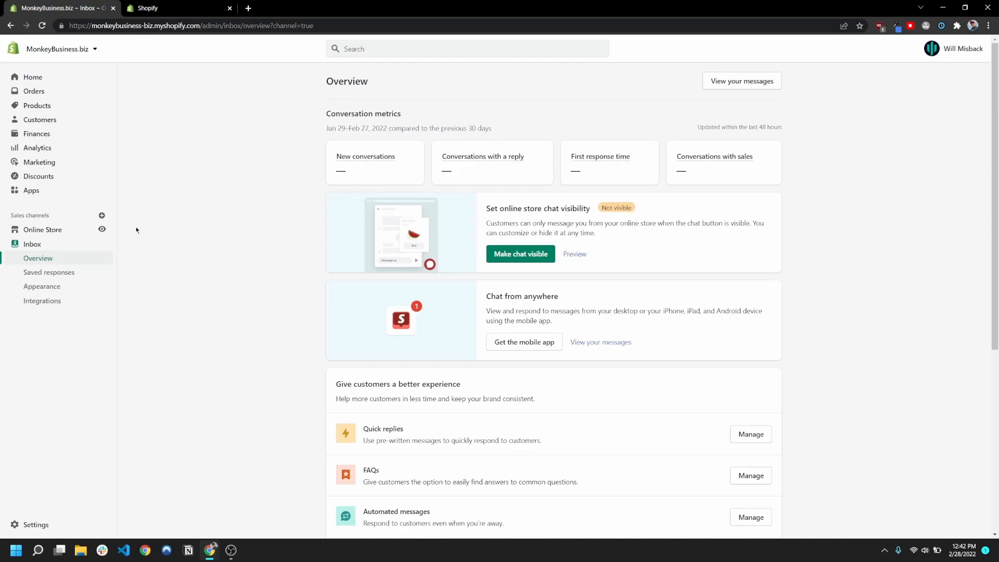
mouse_move(487, 205)
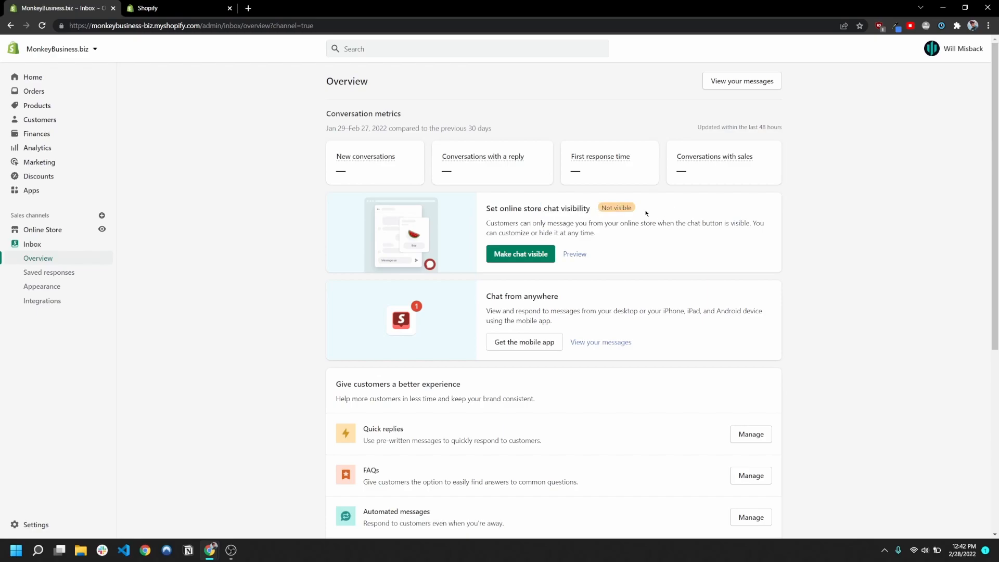
scroll(down, 3)
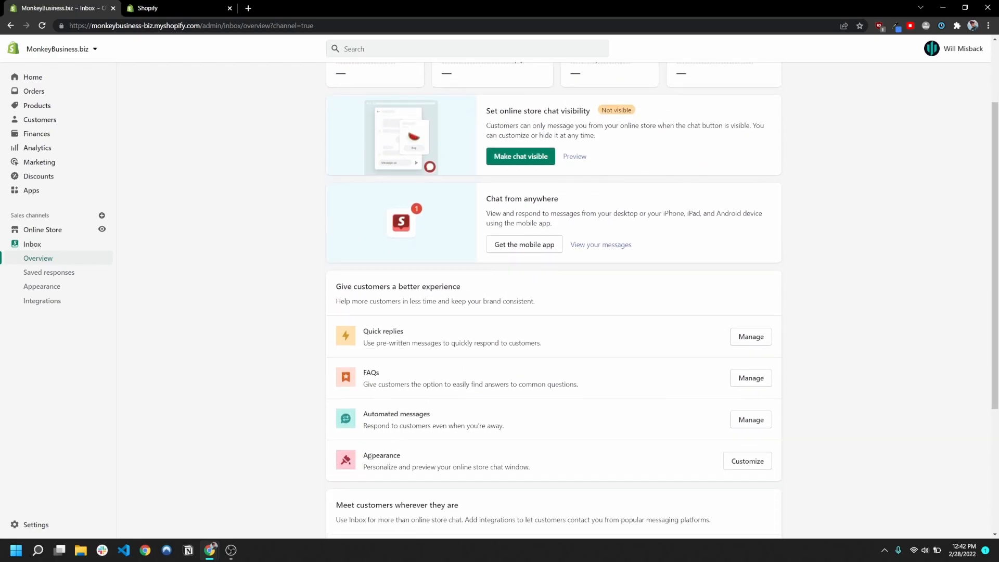
Review Inbox Appearance options (button style, placement, greeting, previews) and set store chat to Visible
click(42, 286)
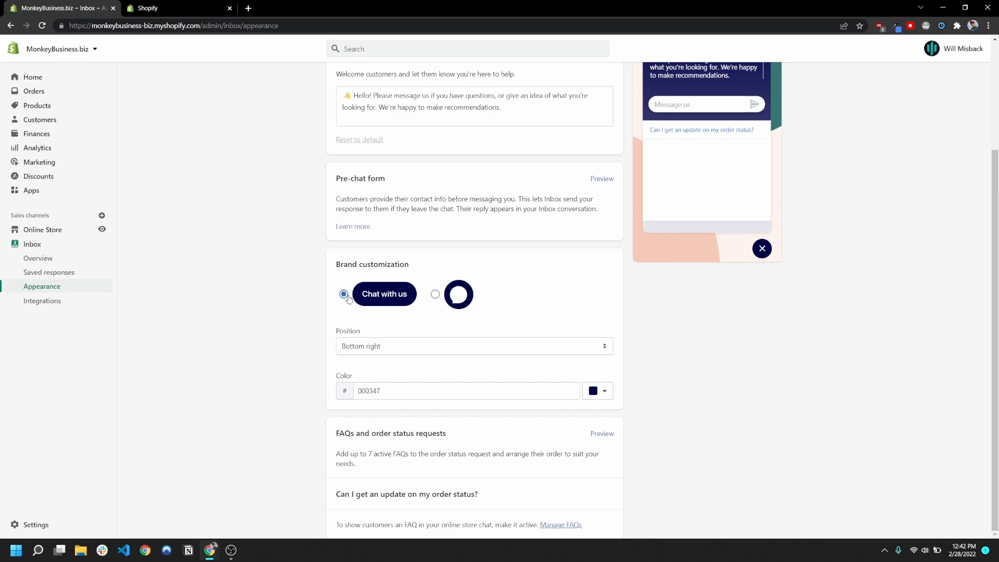
click(475, 345)
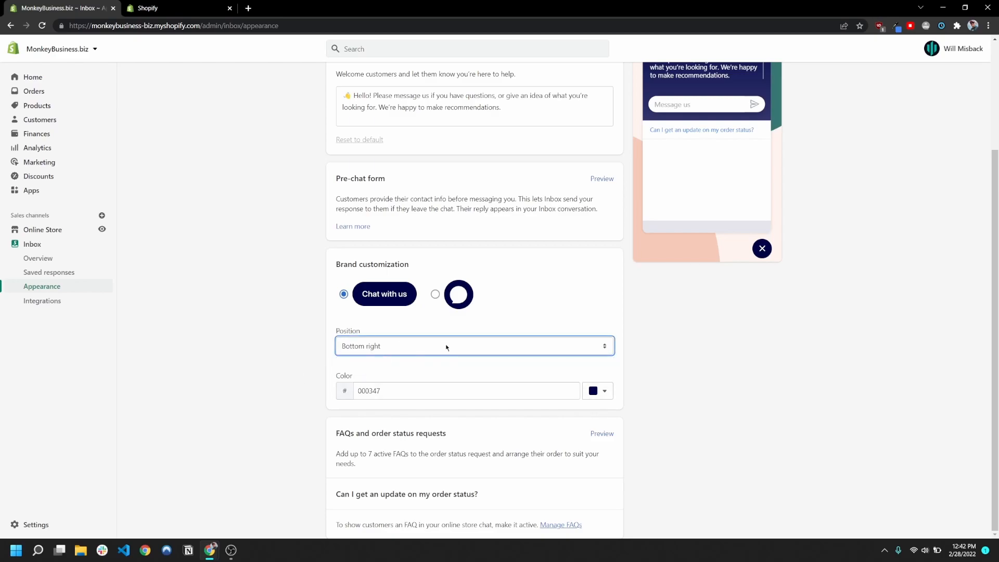
click(592, 390)
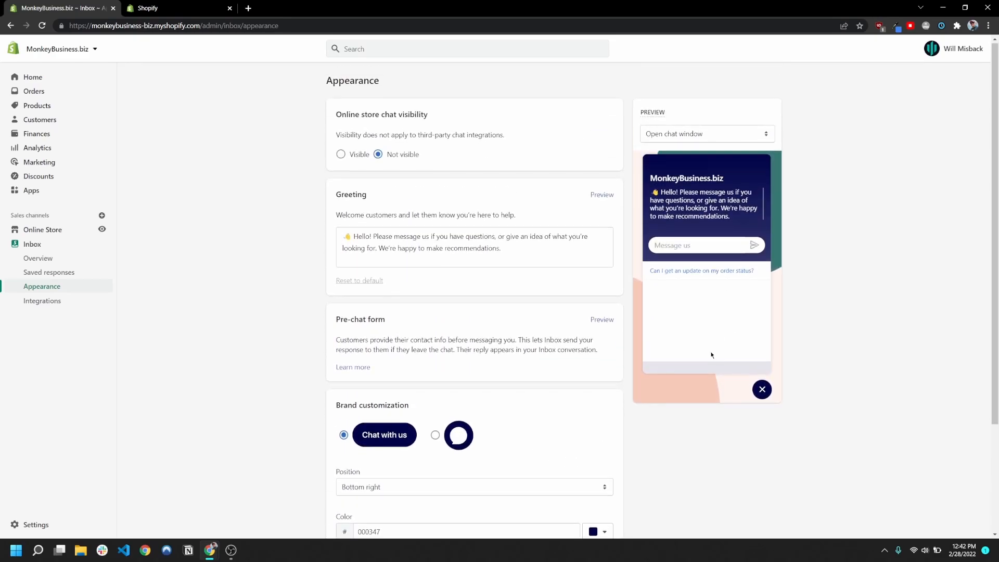
double_click(491, 249)
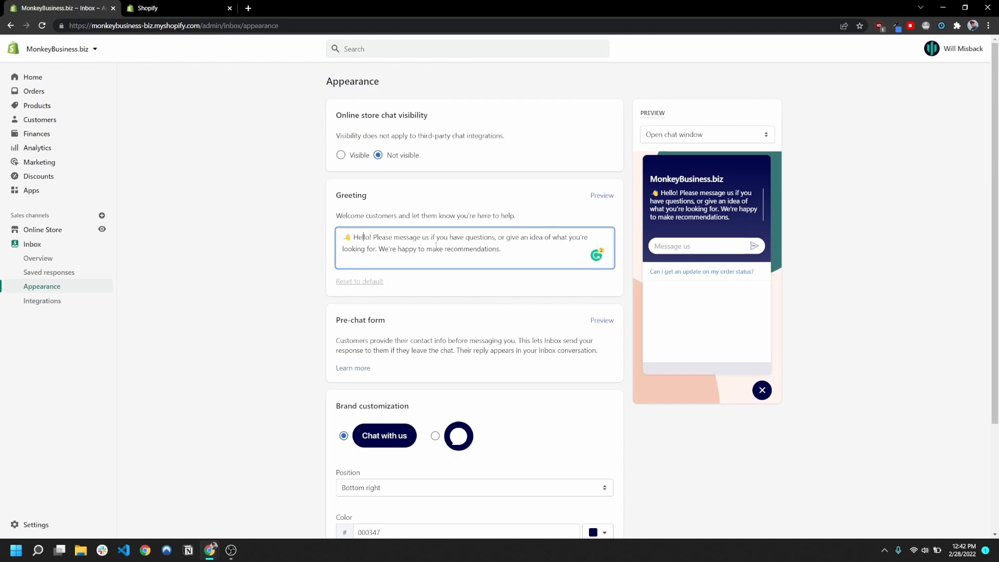
click(705, 134)
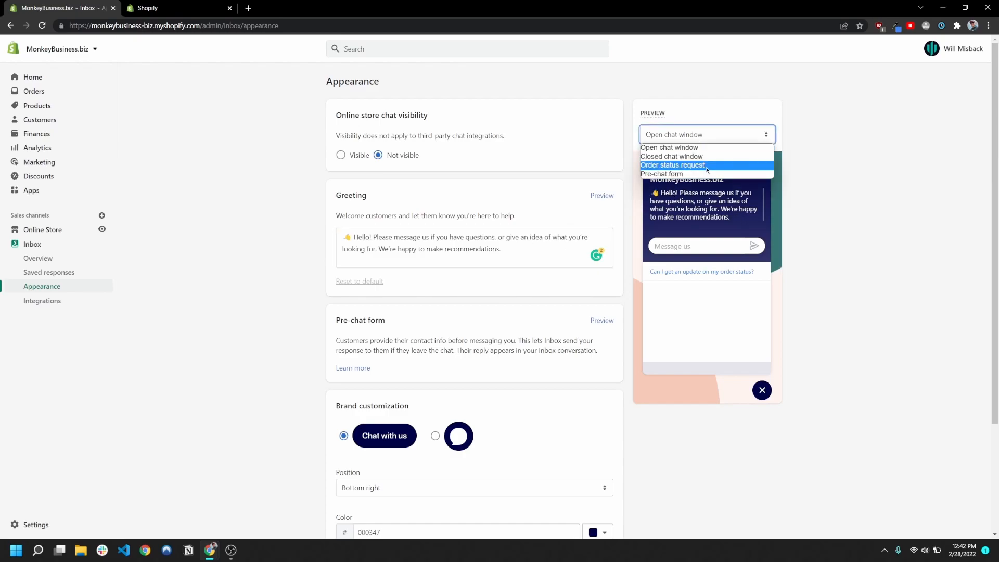
mouse_move(669, 146)
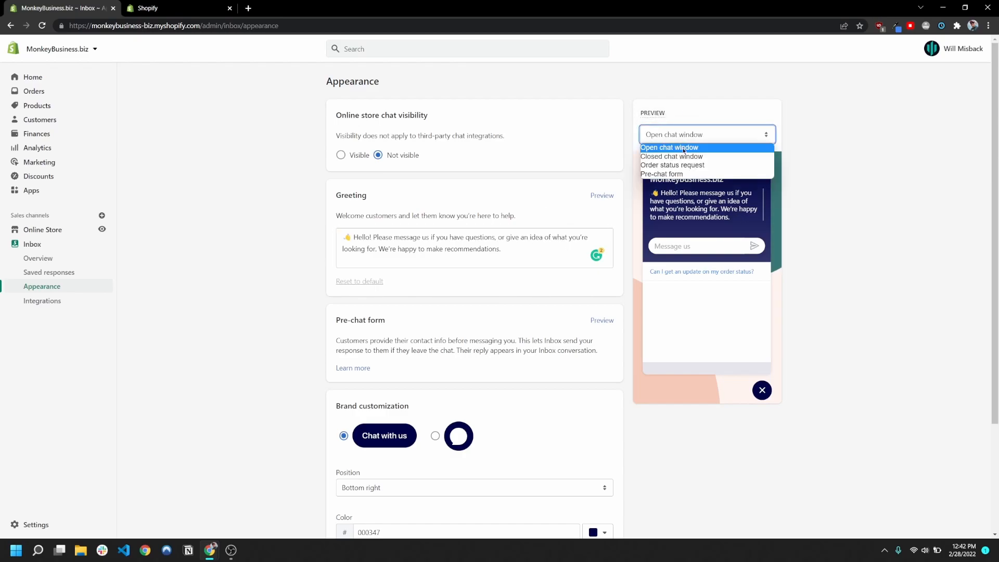
mouse_move(709, 135)
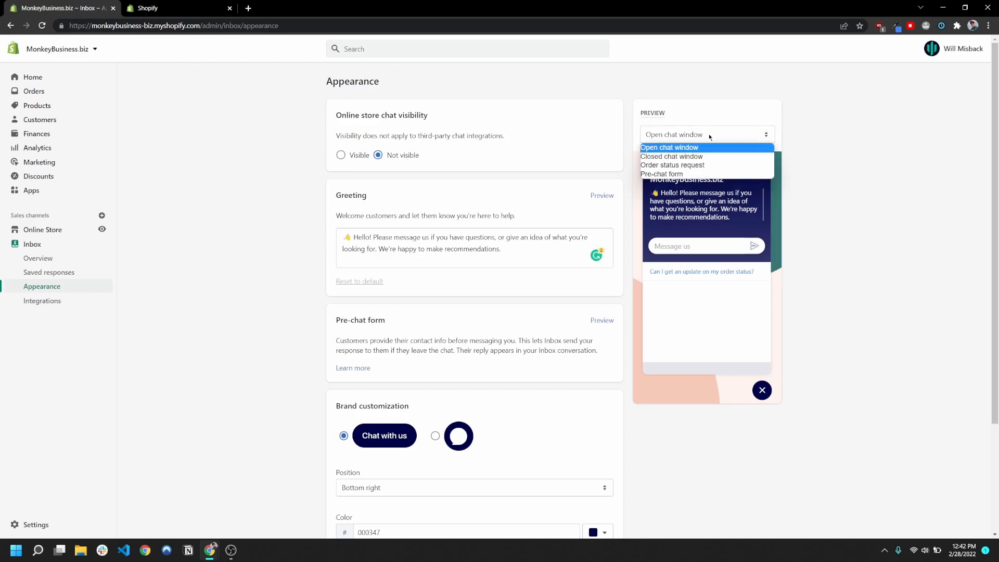
click(669, 147)
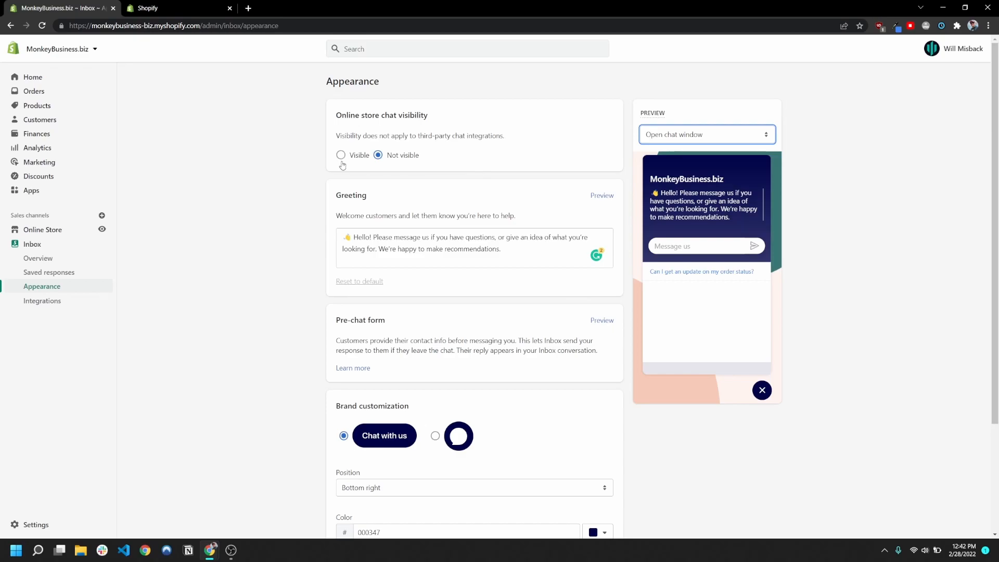
click(341, 155)
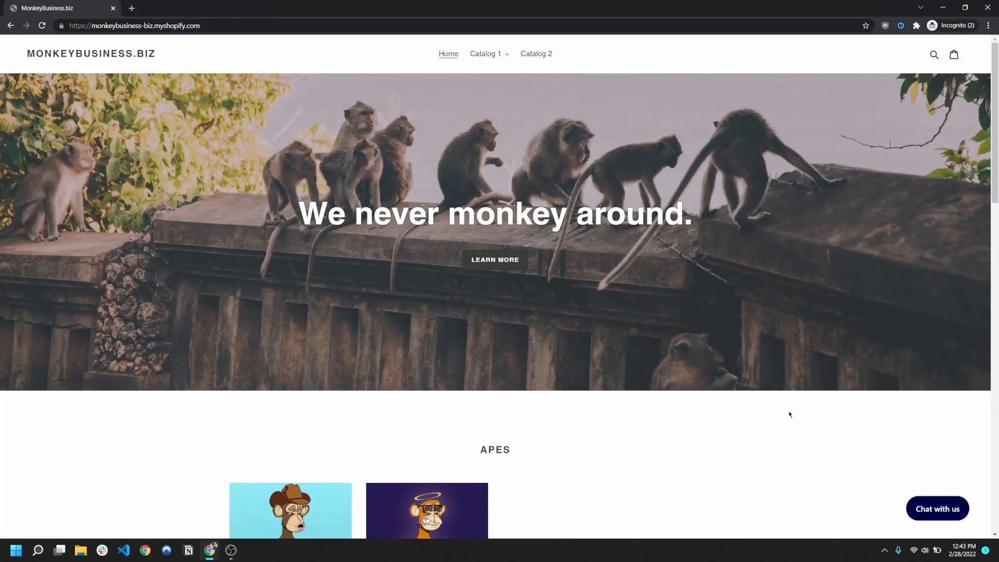
mouse_move(937, 509)
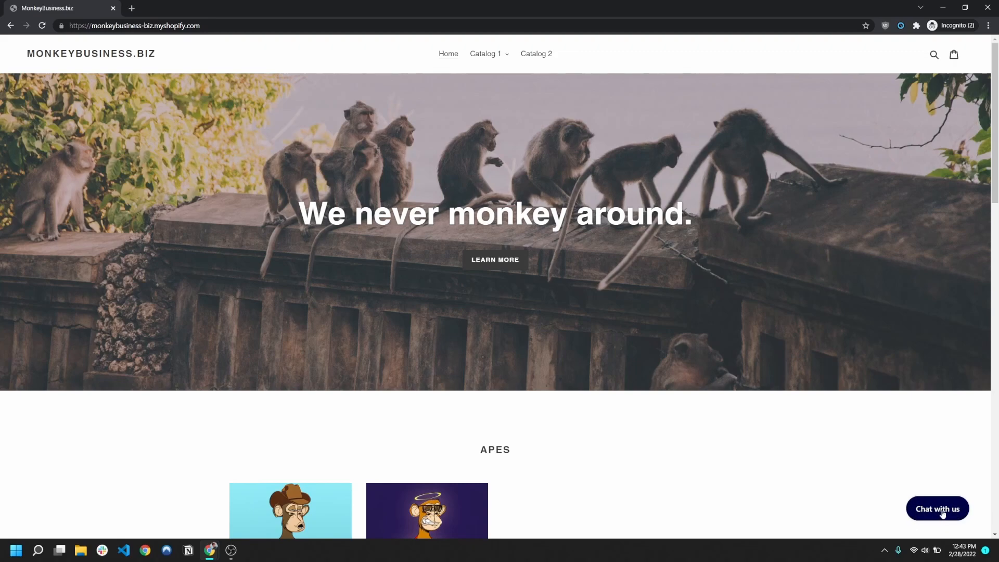
As a test customer on the storefront, send 'Hello' in chat and start it with contact details
click(936, 508)
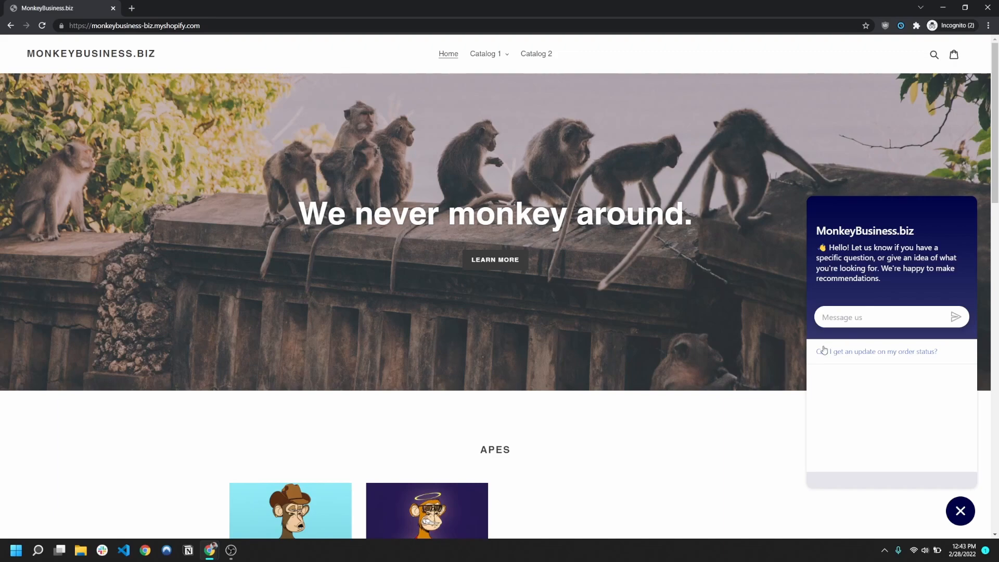
mouse_move(867, 444)
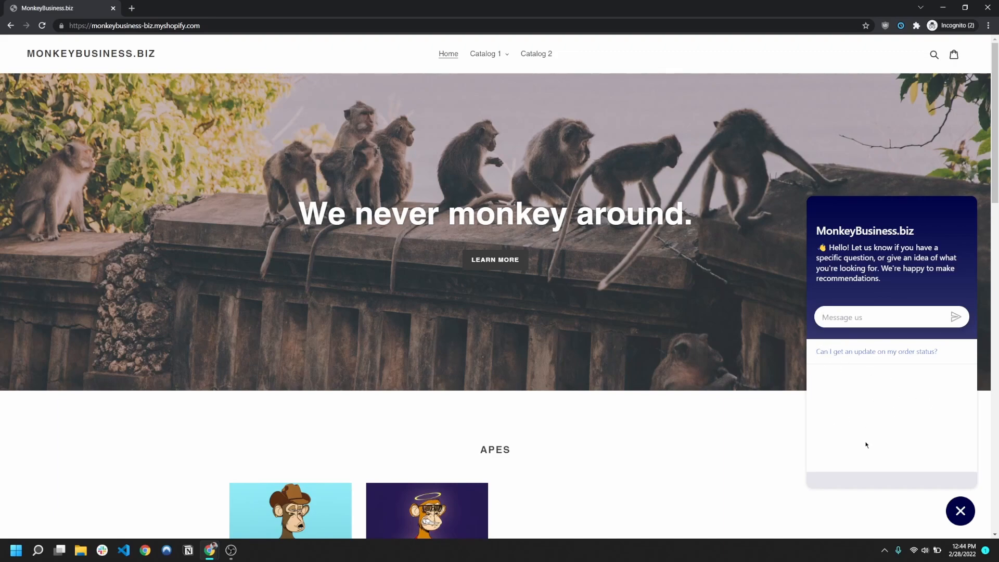
mouse_move(847, 355)
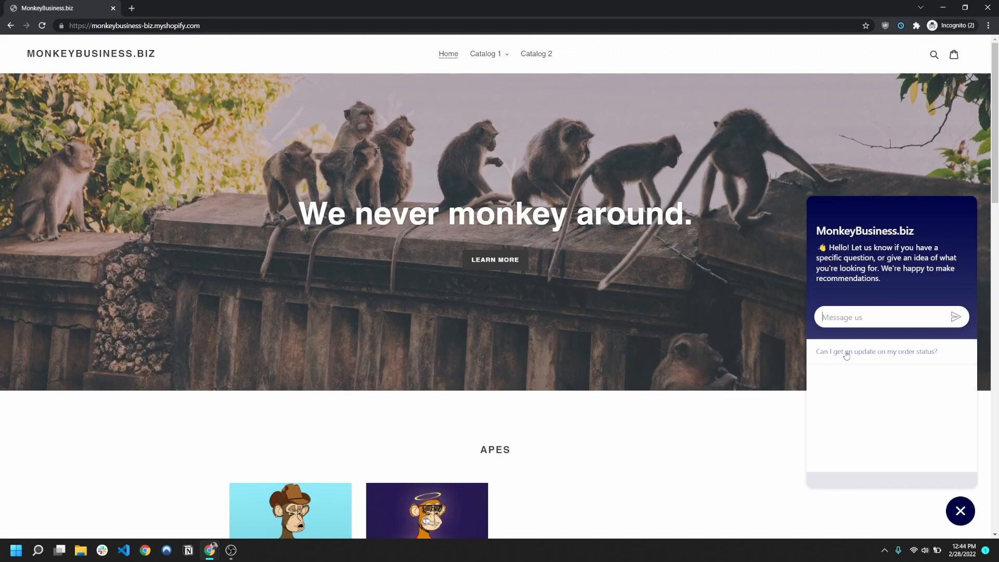
mouse_move(920, 358)
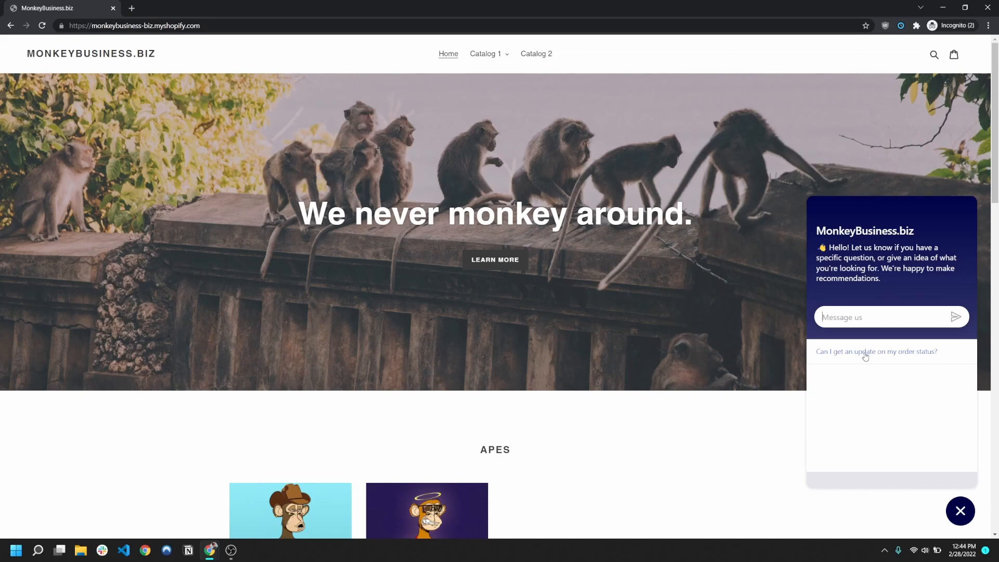
mouse_move(864, 355)
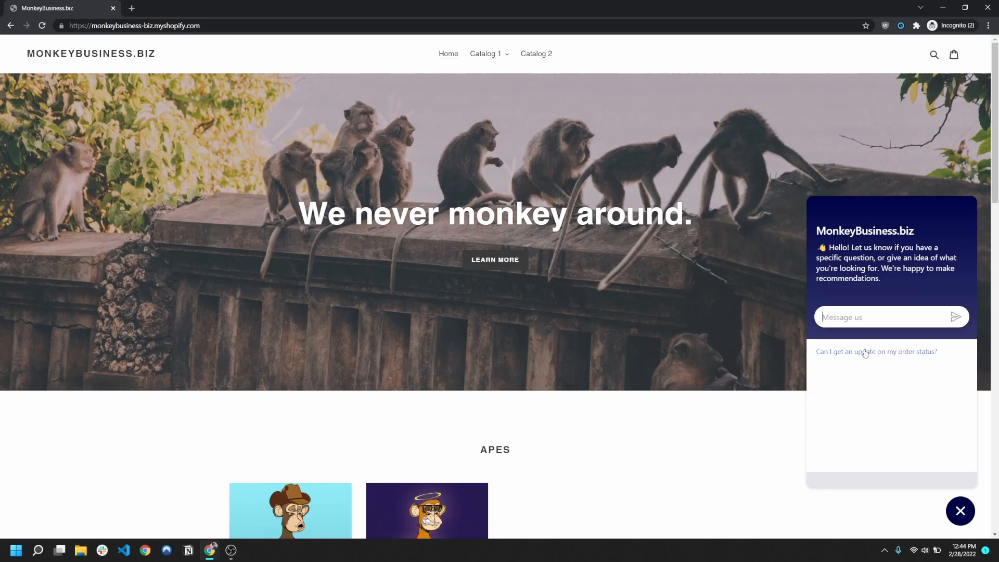
mouse_move(878, 359)
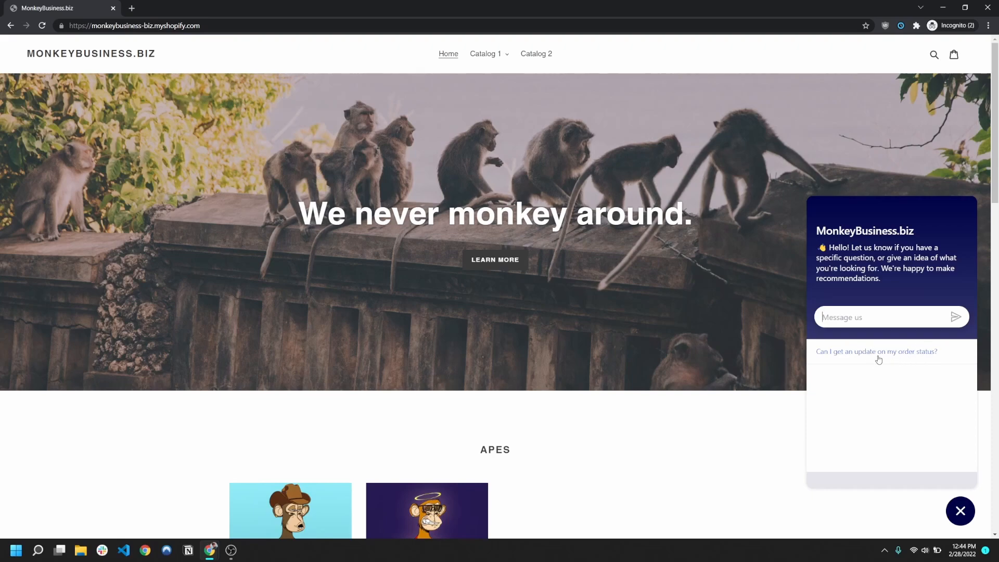
text(Hello)
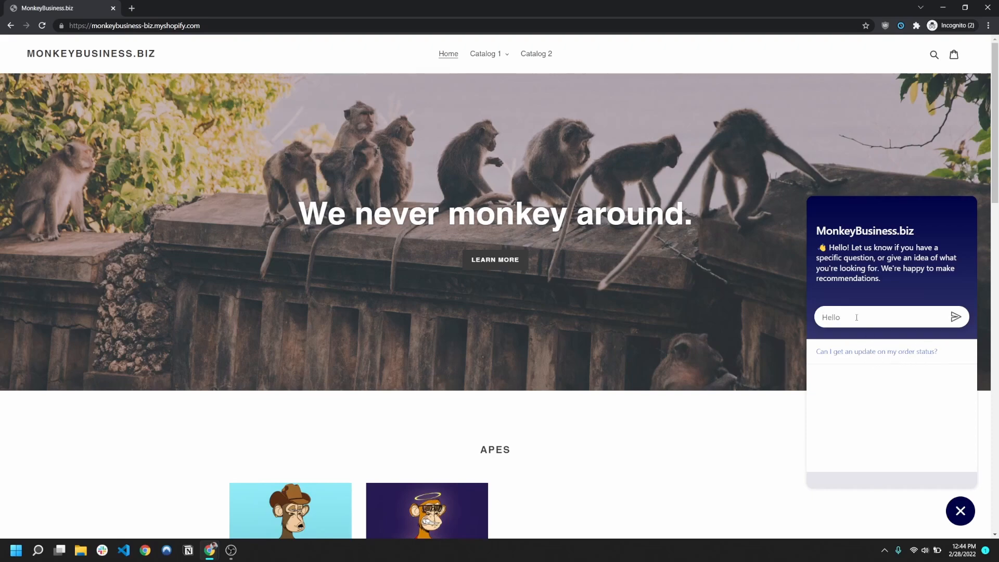
click(954, 316)
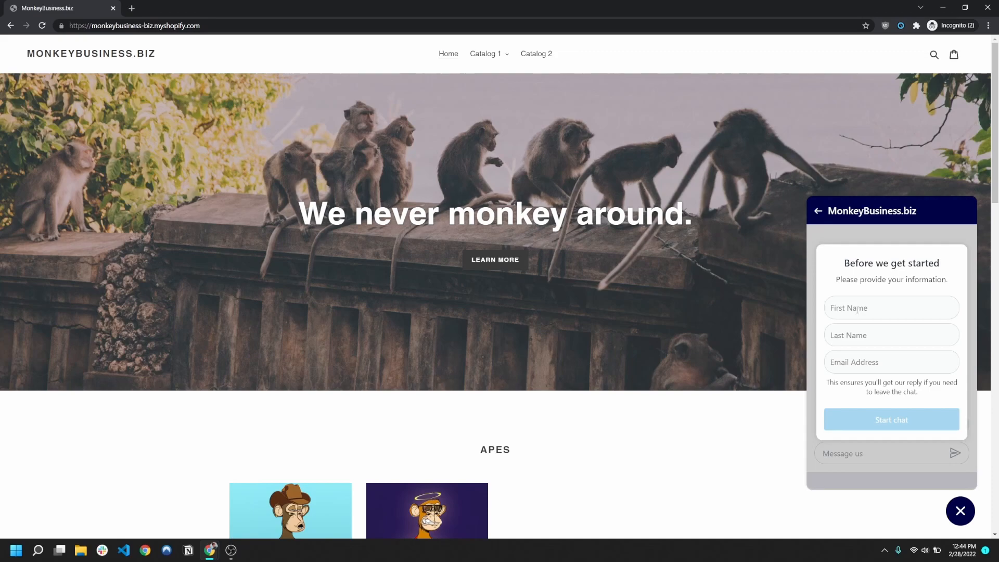
mouse_move(850, 291)
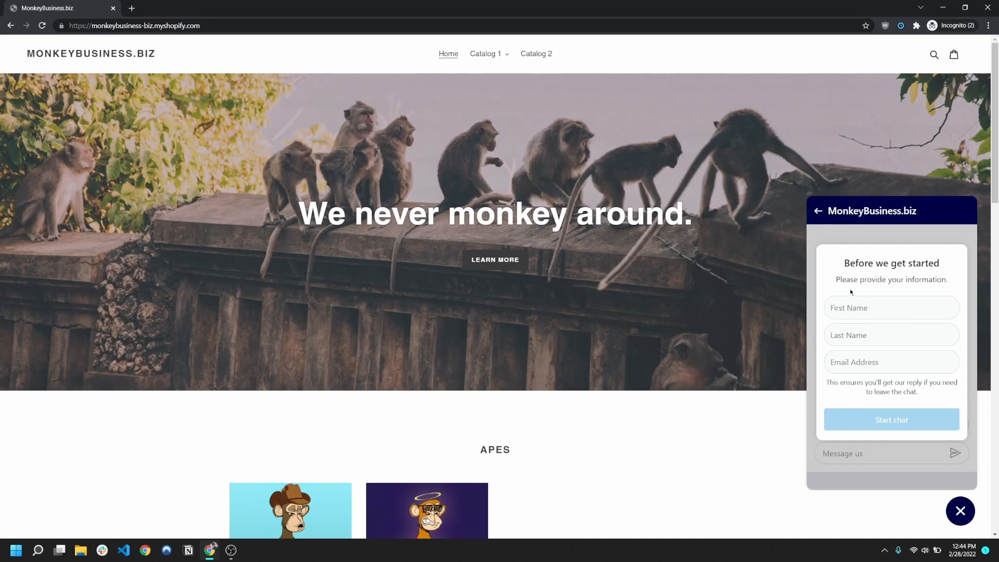
click(890, 308)
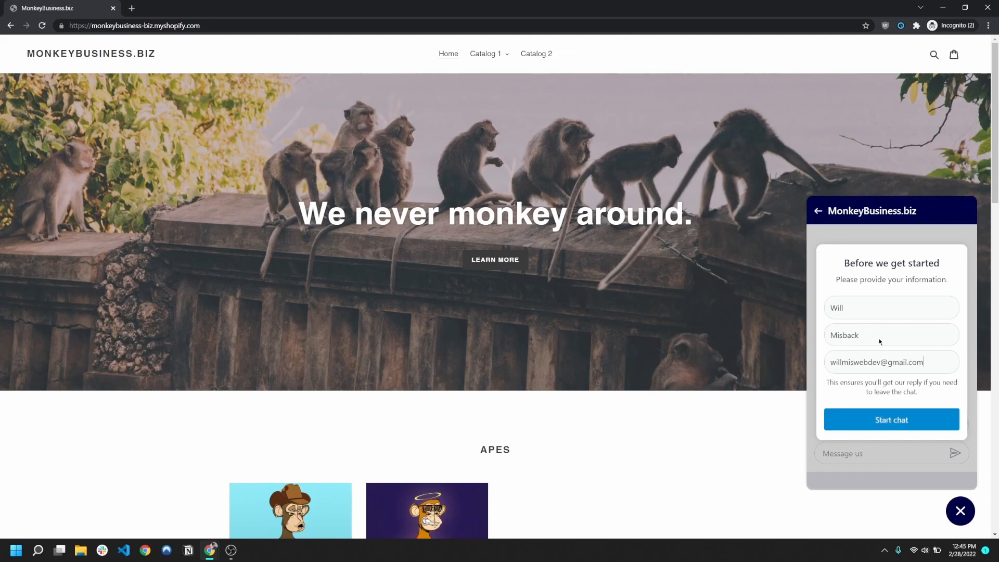
click(891, 419)
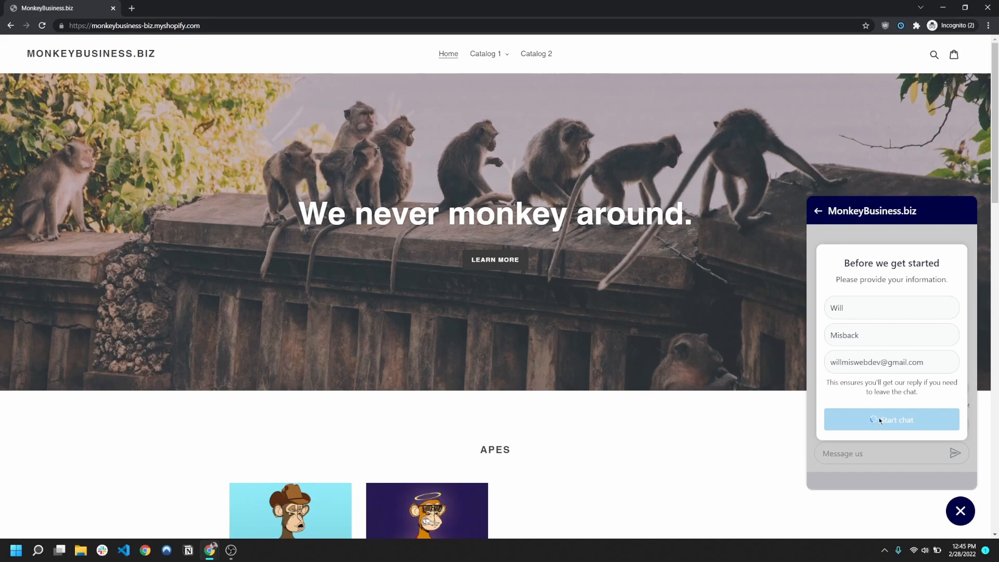
click(891, 419)
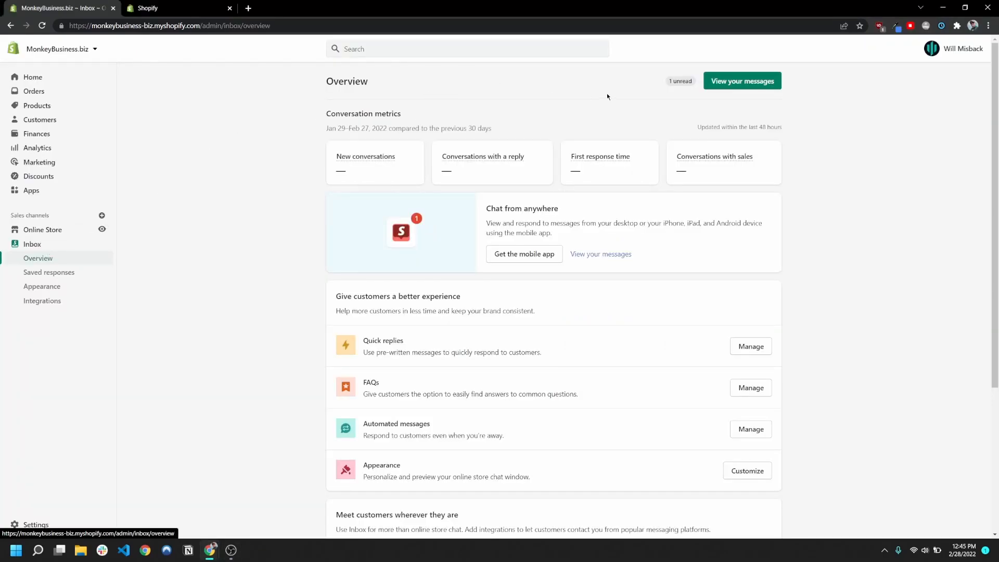
mouse_move(742, 81)
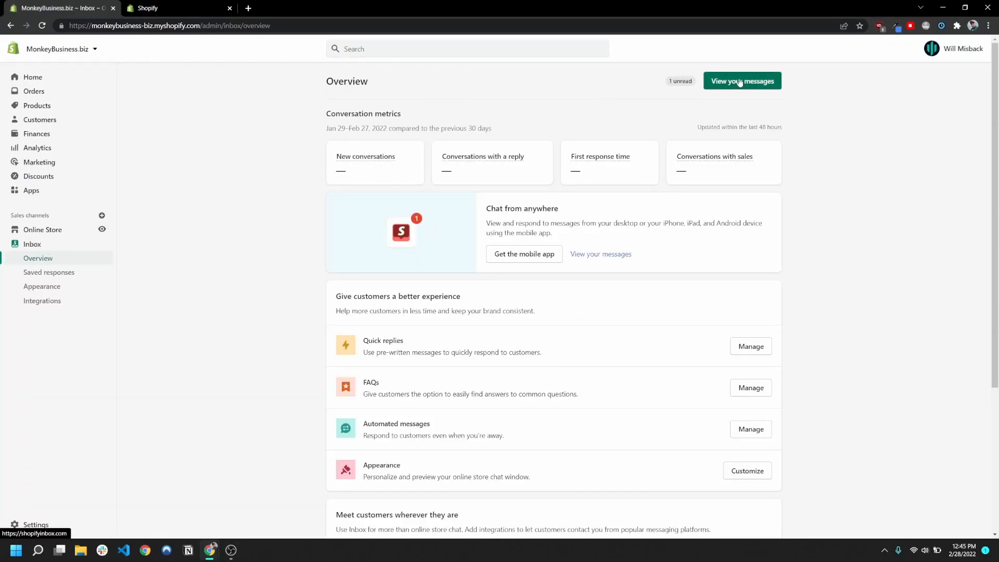
In the new Inbox conversation, reply 'Hello me' to the customer
click(741, 81)
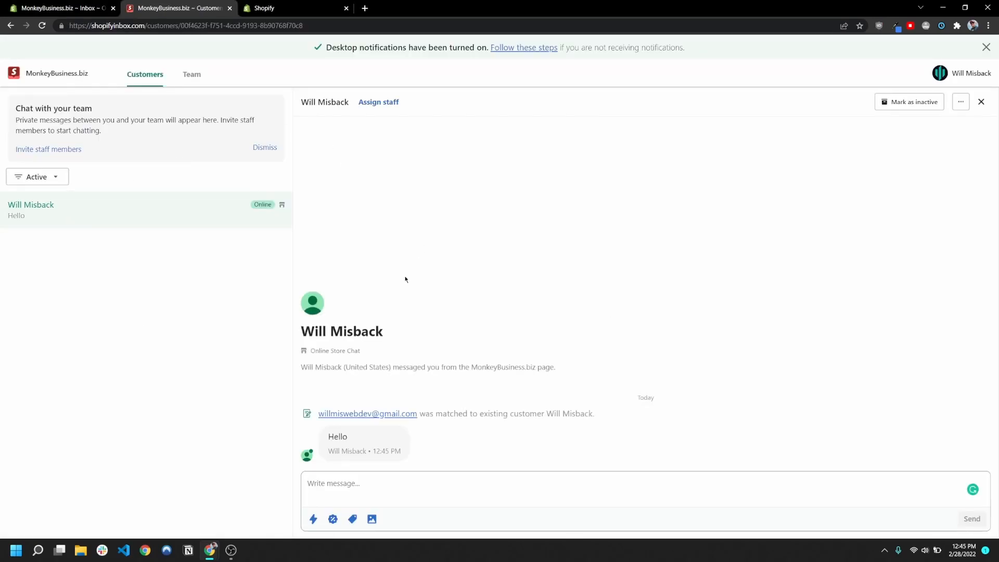
double_click(645, 396)
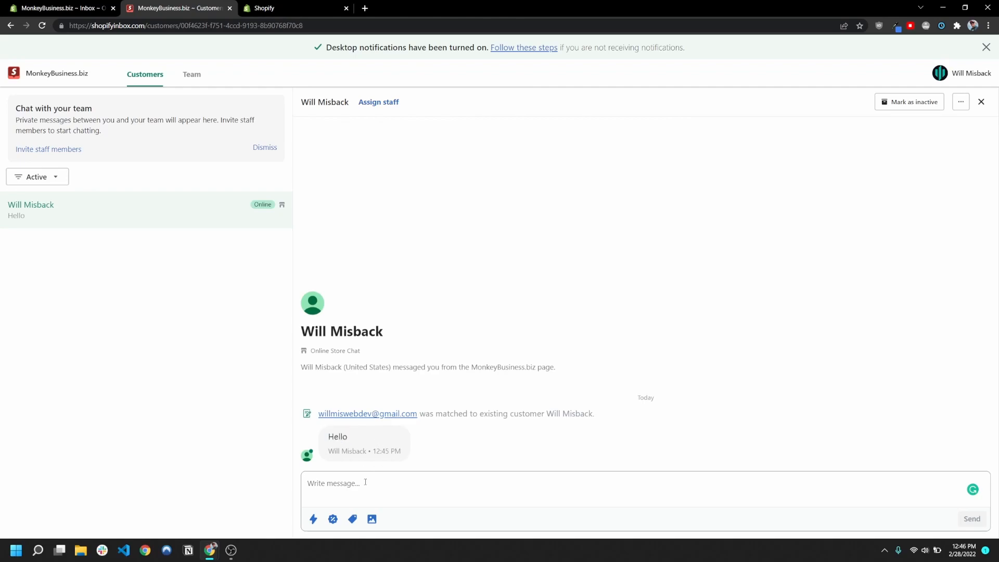
text(Hell)
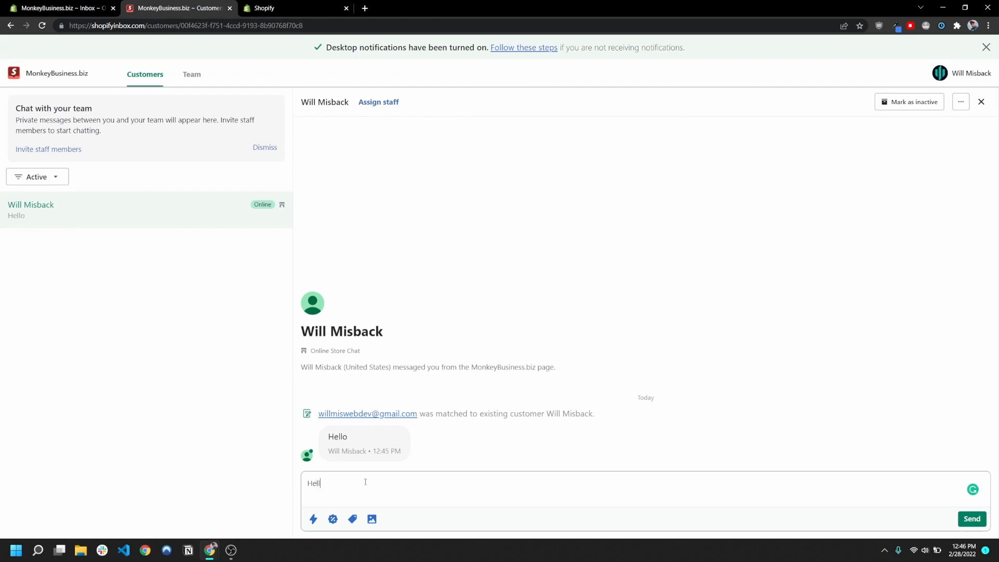
text(o me)
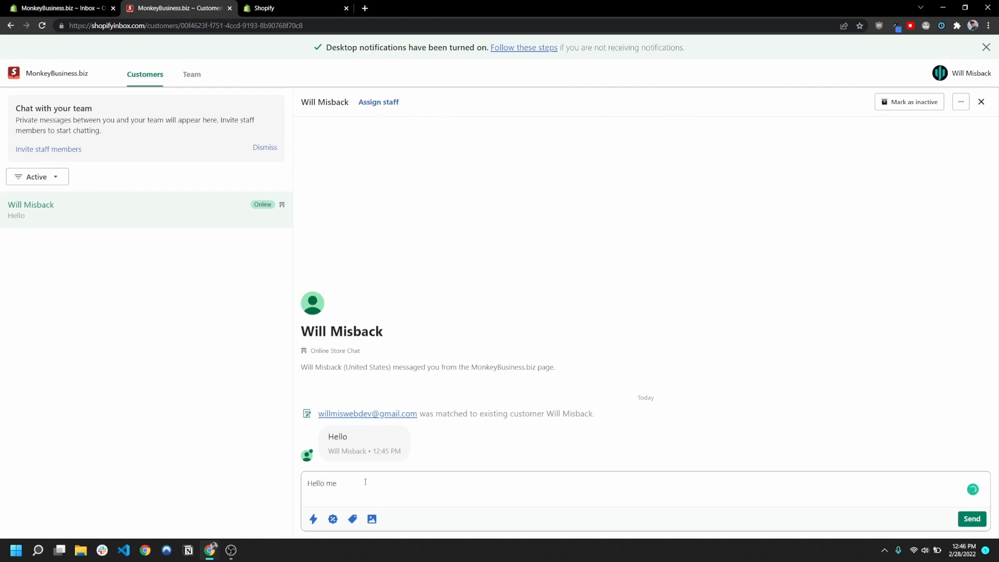
click(972, 518)
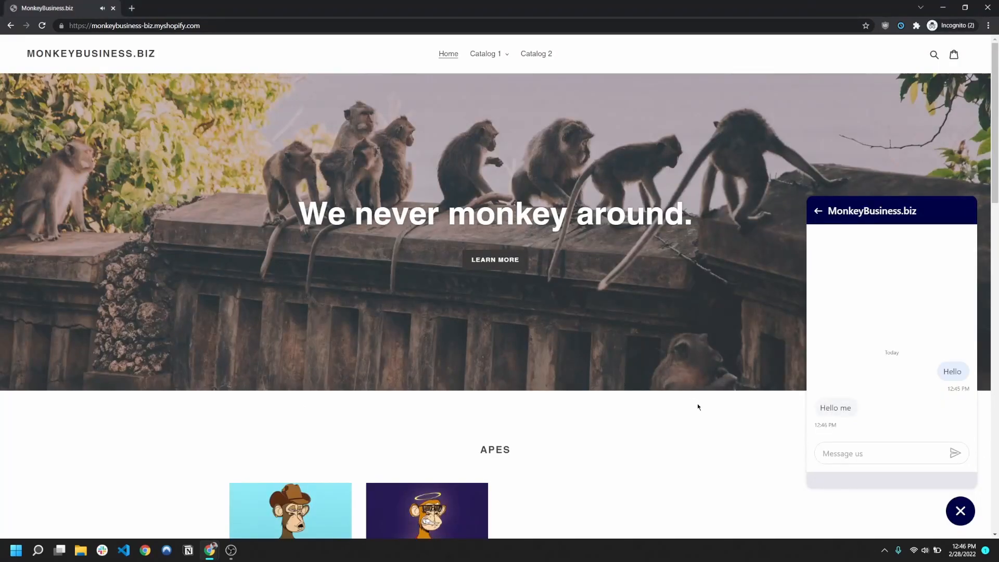
mouse_move(825, 326)
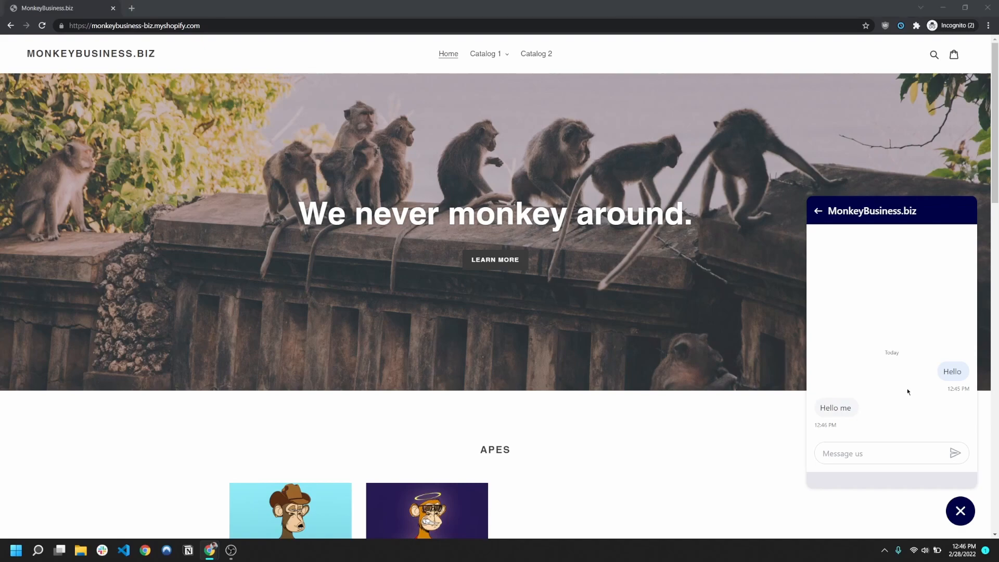
Send 'Which ape should I buy' from the storefront chat and return to the admin
text(W)
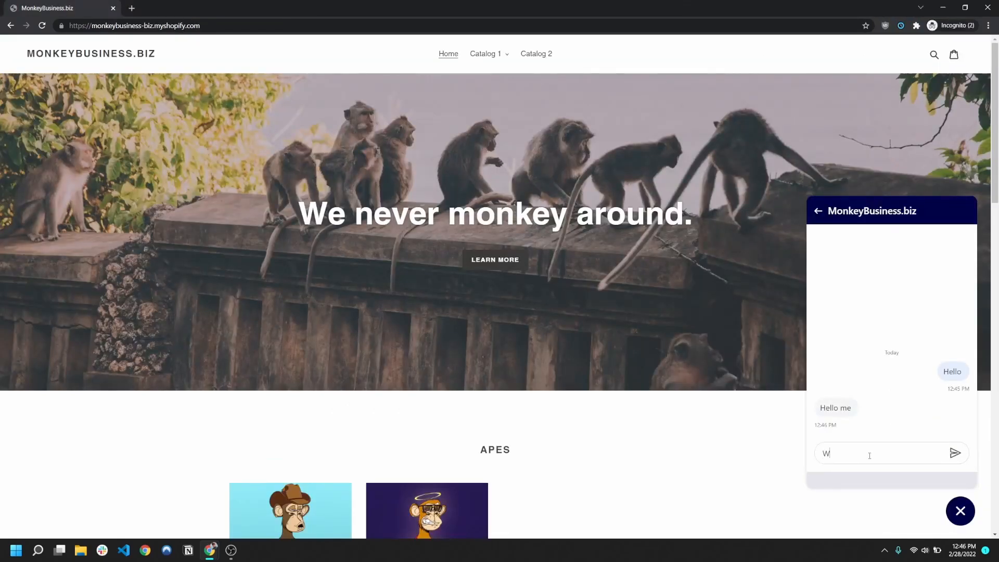
text(hich ape)
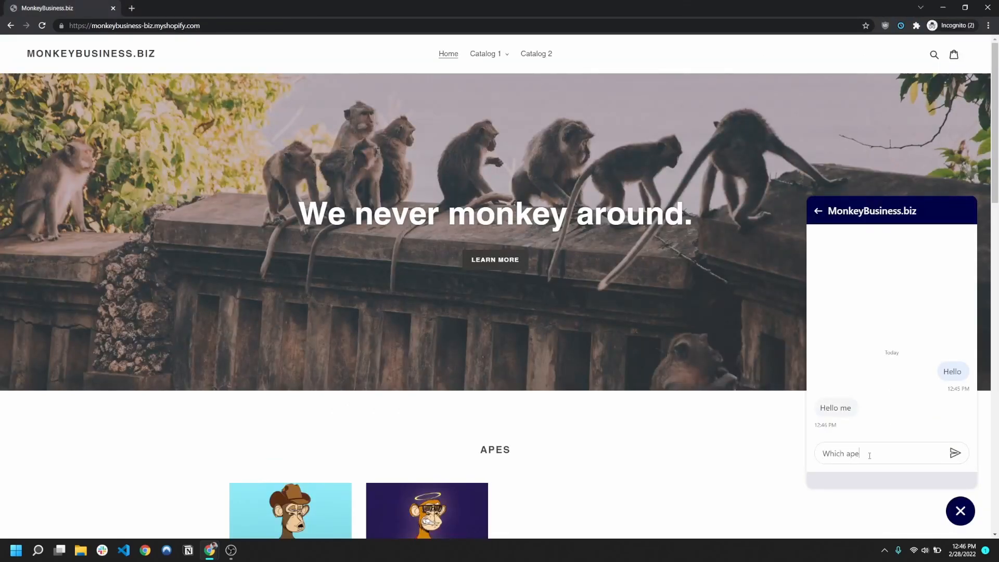
click(956, 452)
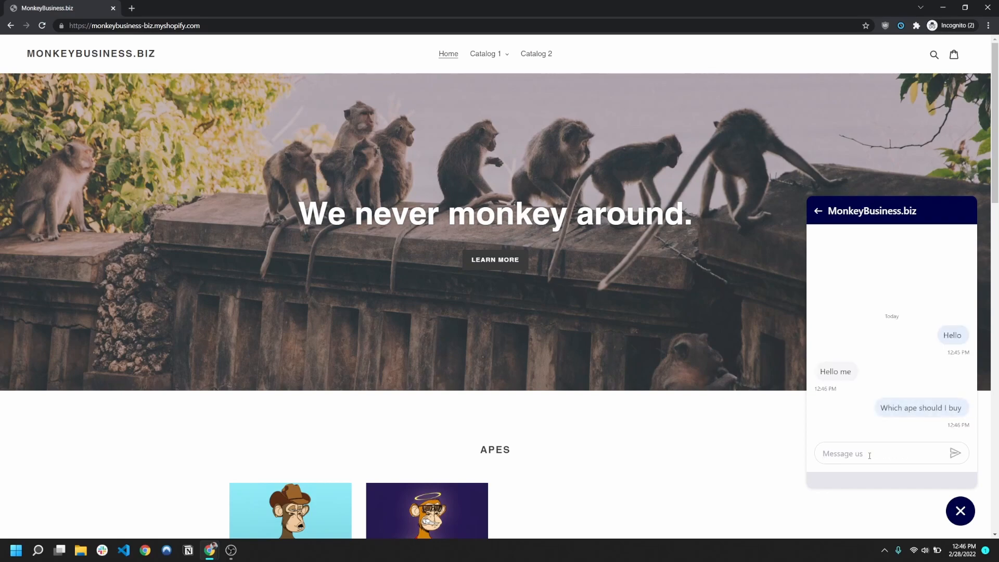
click(171, 7)
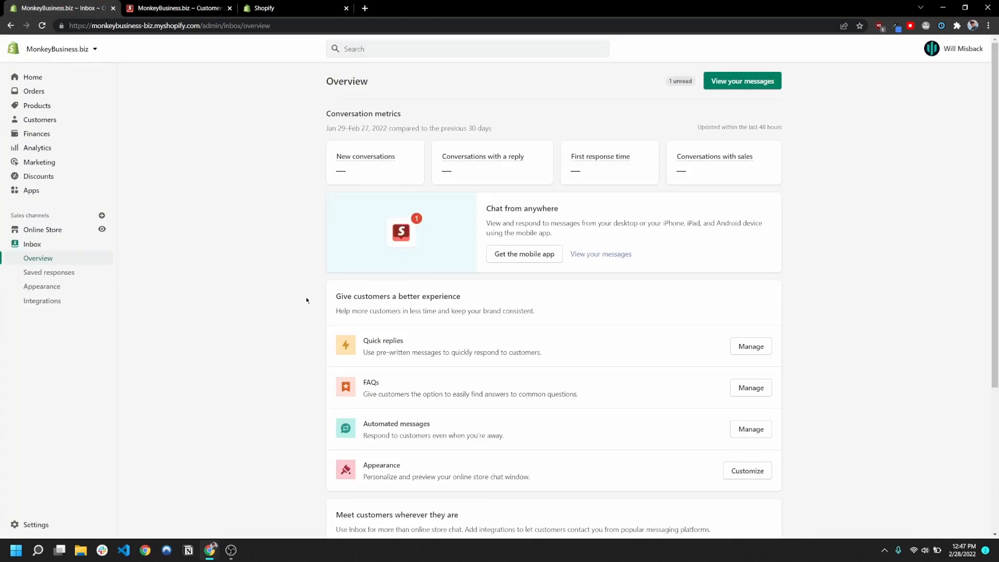
From Manage FAQs, set the 'What are your shipping details?' FAQ status to Active
scroll(down, 3)
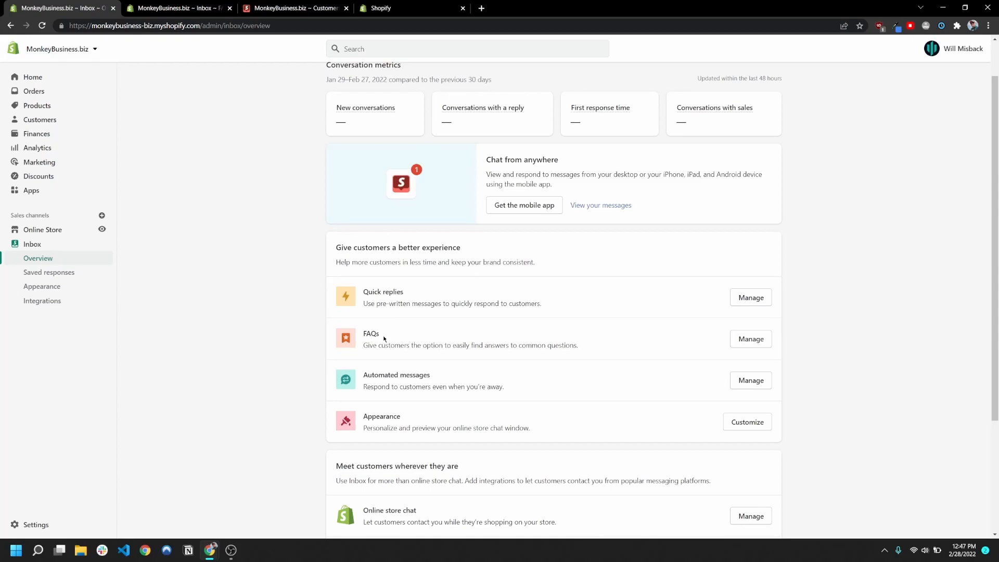
mouse_move(384, 340)
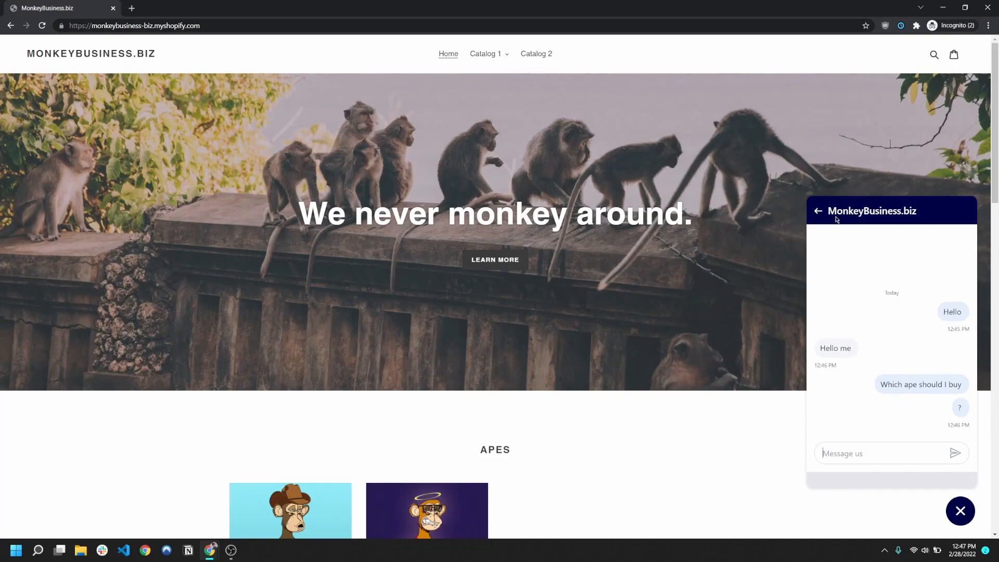
click(818, 211)
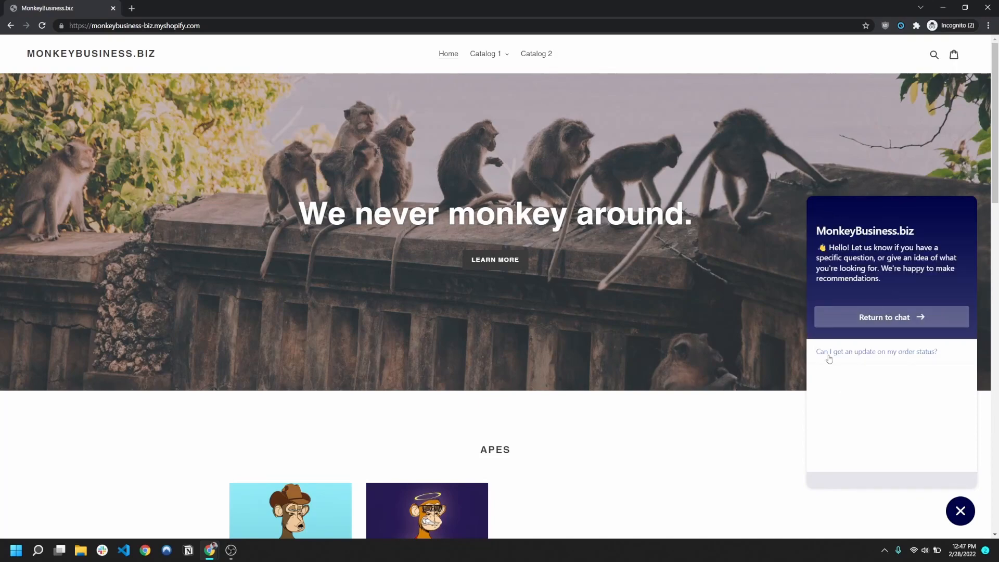
mouse_move(866, 357)
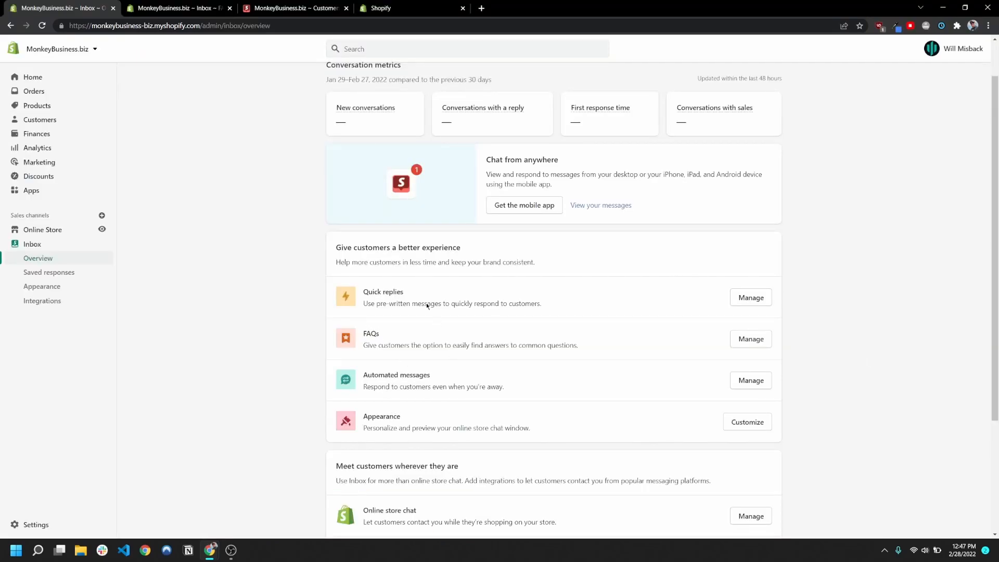
click(750, 338)
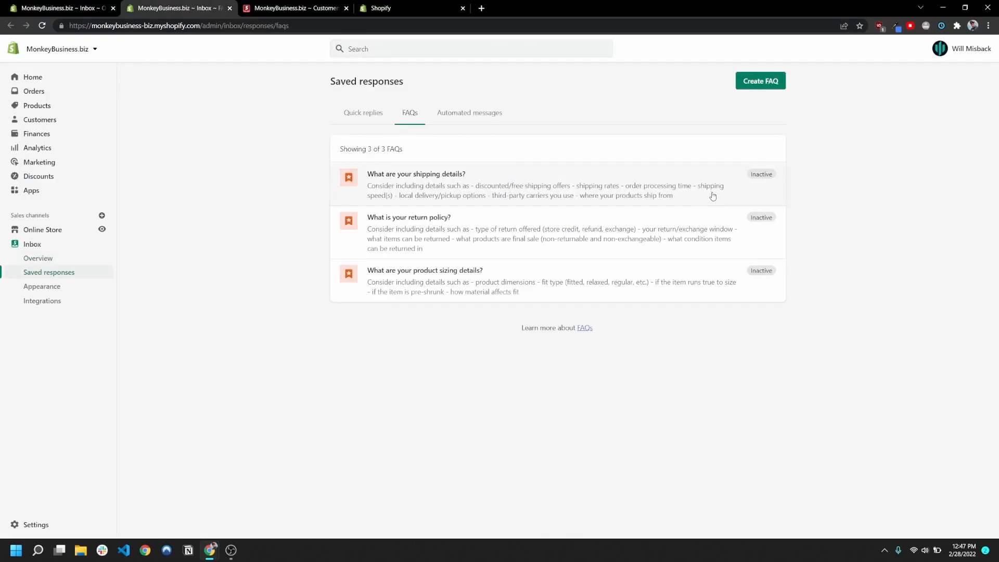
click(416, 185)
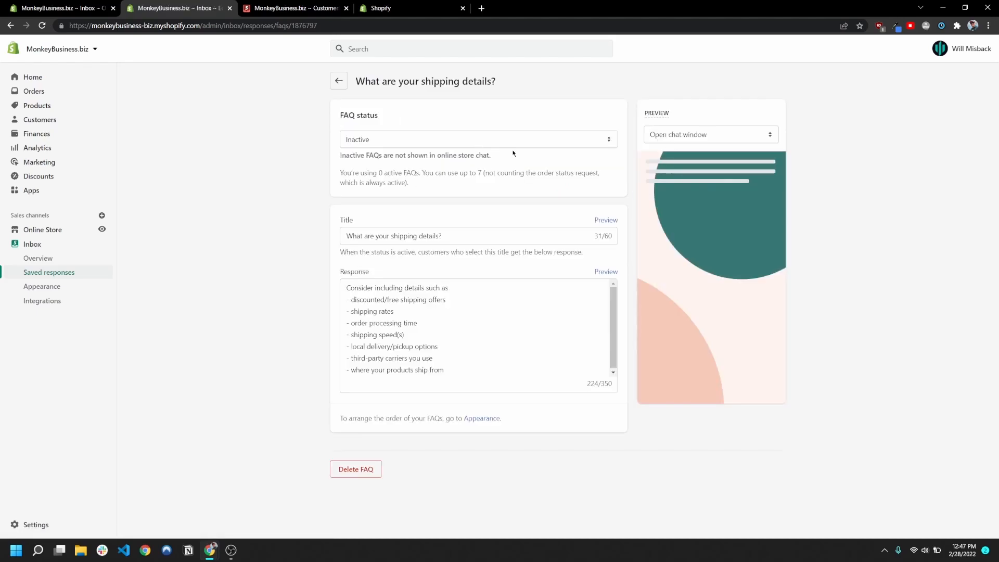
click(477, 138)
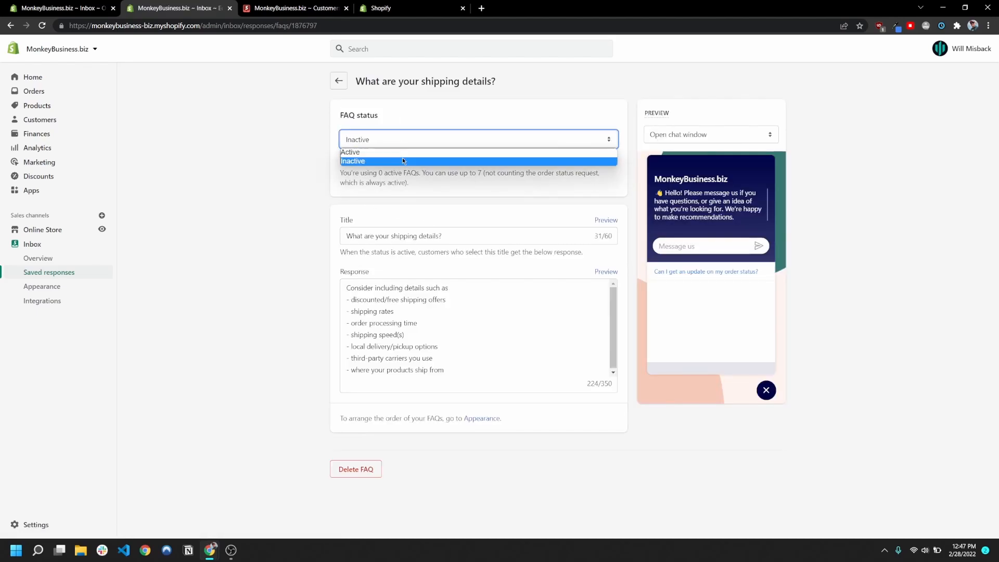
click(349, 152)
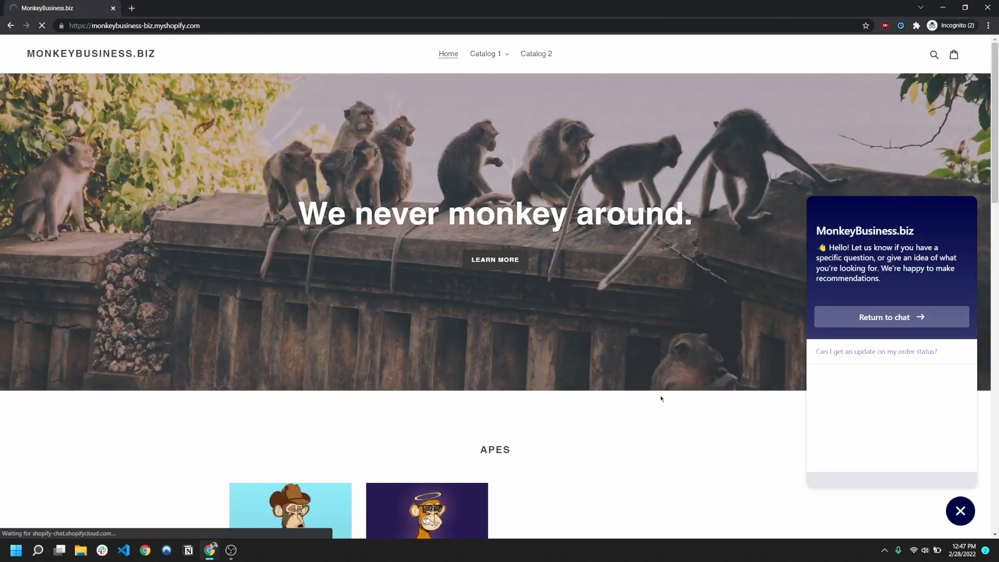
Ask the storefront chat 'What are your shipping details?' and receive the automated answer
click(890, 317)
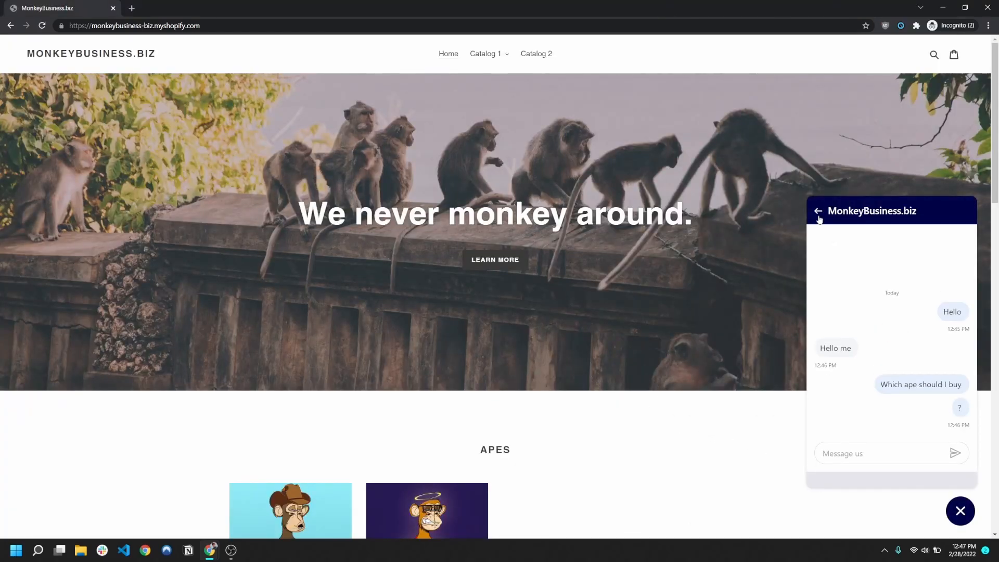
click(818, 212)
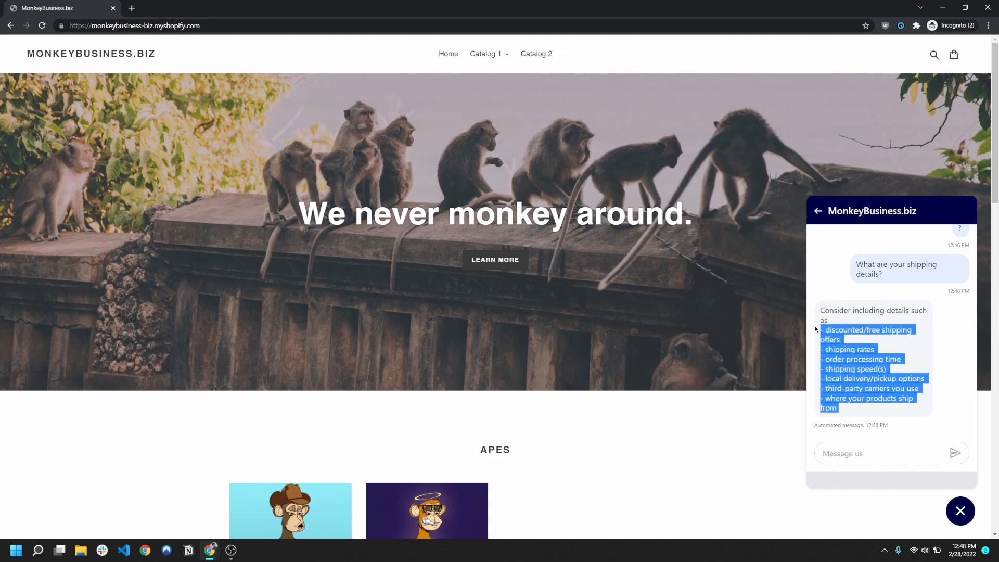
click(854, 427)
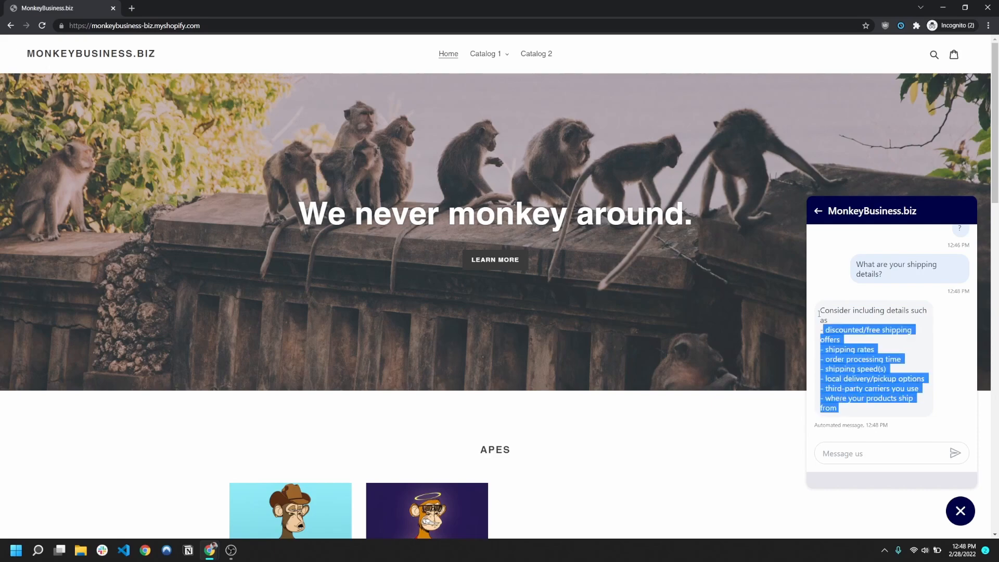
click(818, 211)
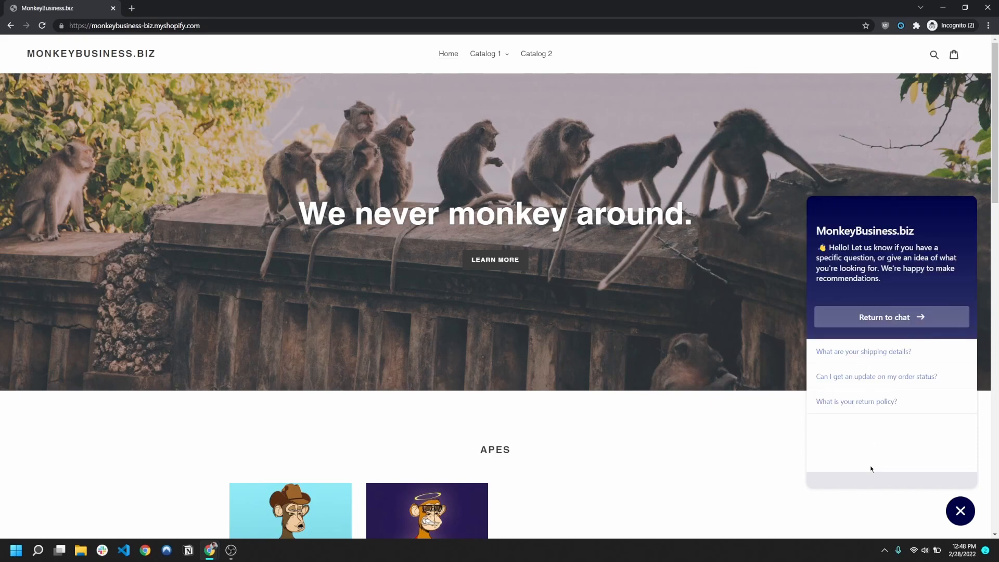
mouse_move(847, 356)
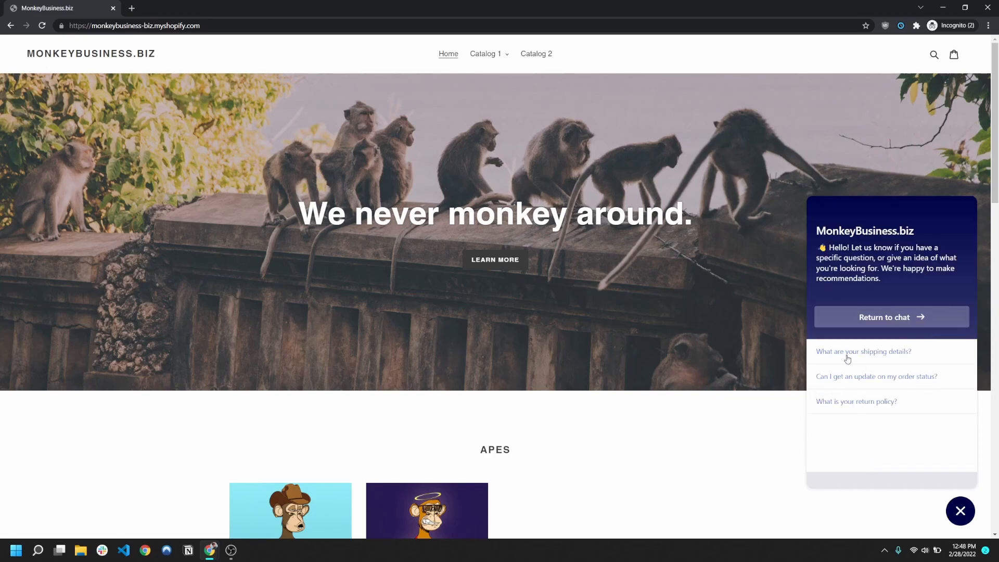
mouse_move(867, 365)
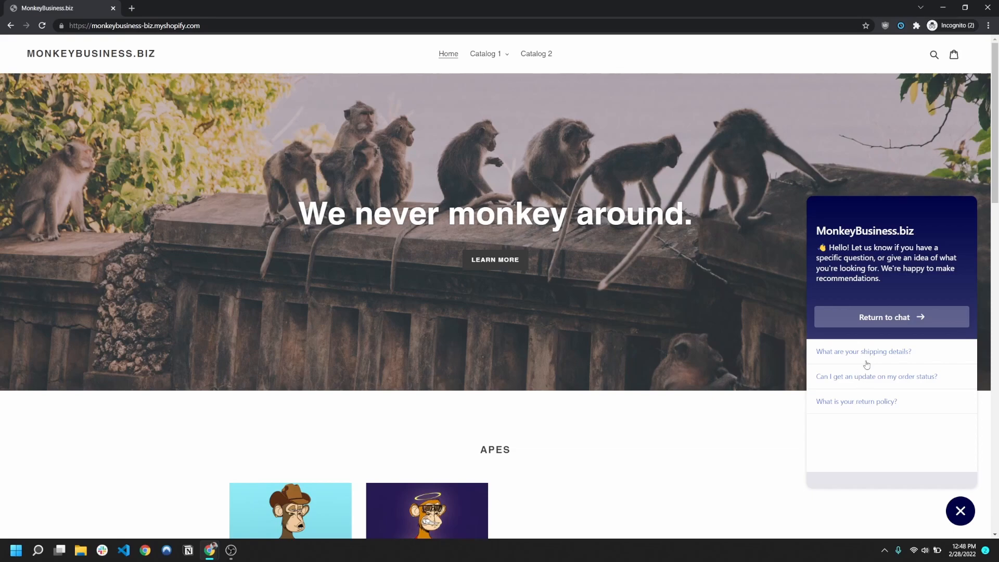
mouse_move(858, 434)
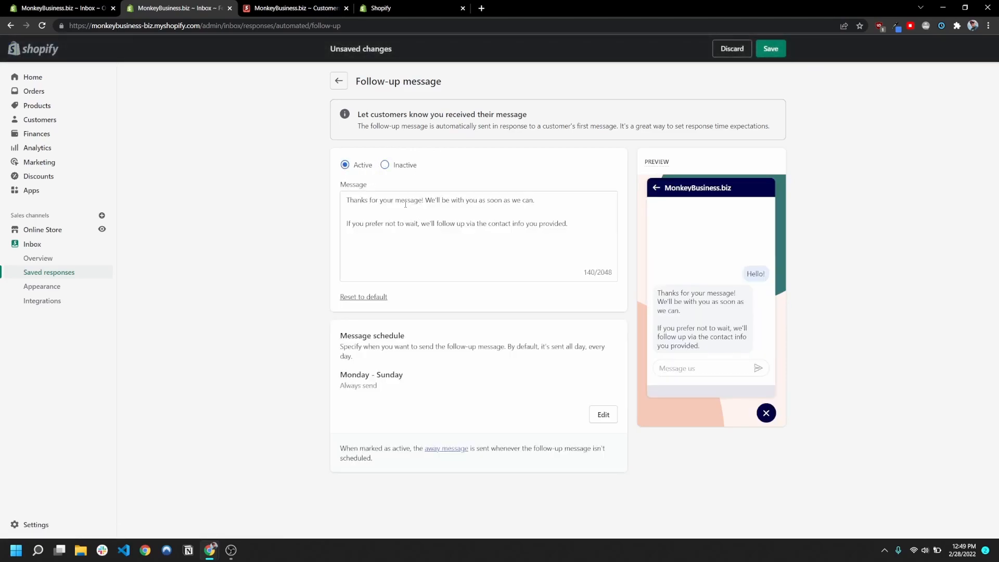
Check the follow-up message stays active on Always send, then view the inactive away message
click(456, 223)
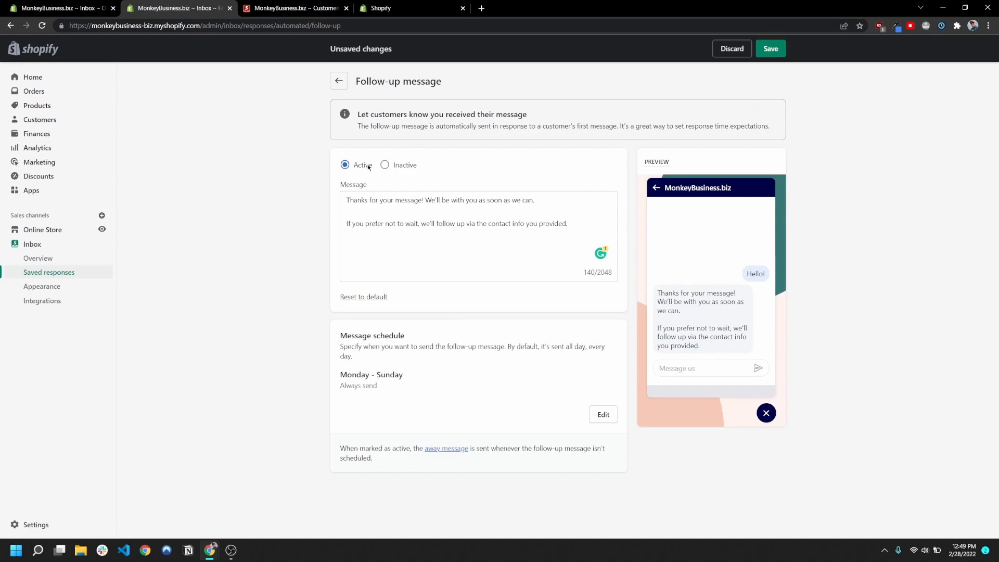
click(601, 414)
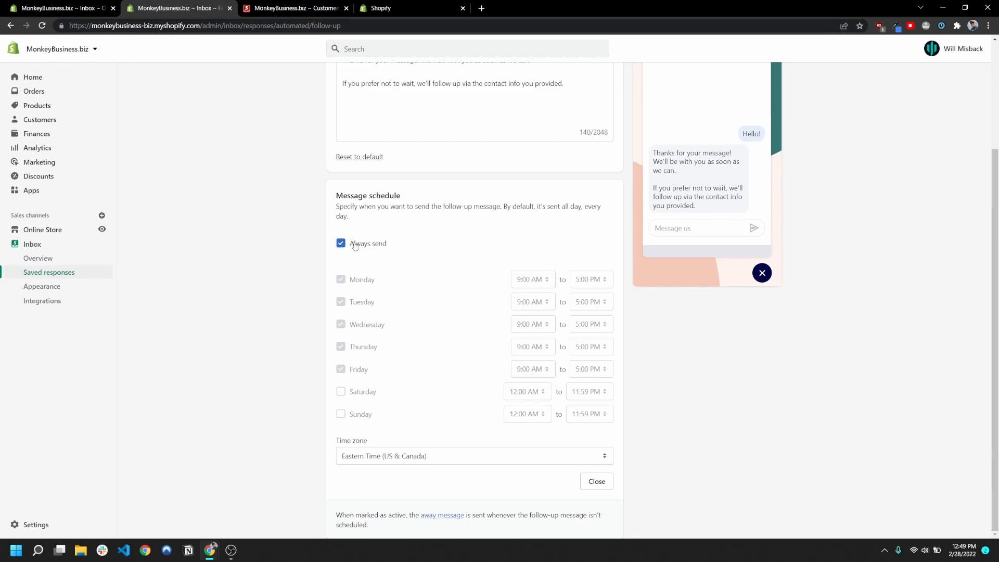
mouse_move(568, 331)
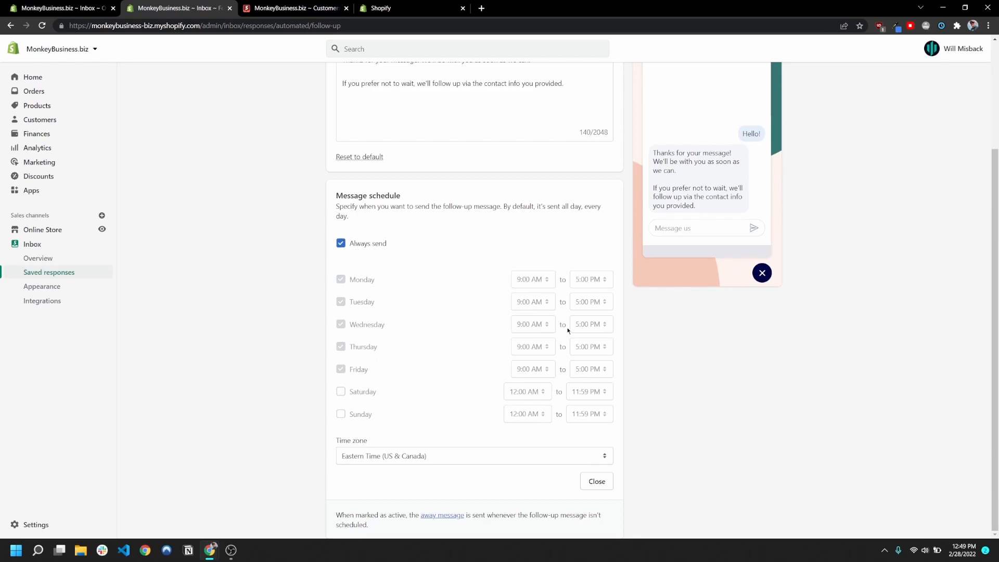
mouse_move(559, 294)
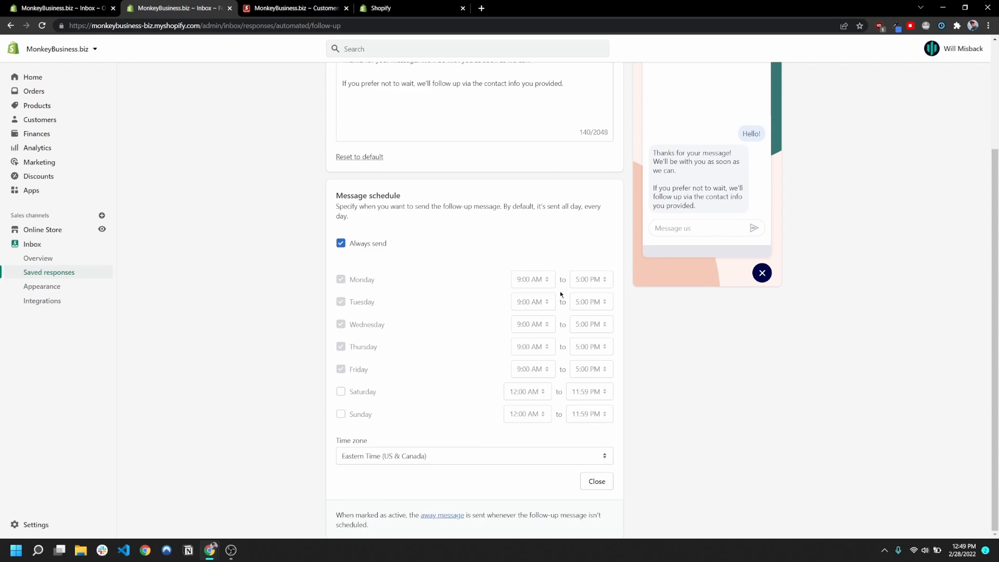
mouse_move(464, 451)
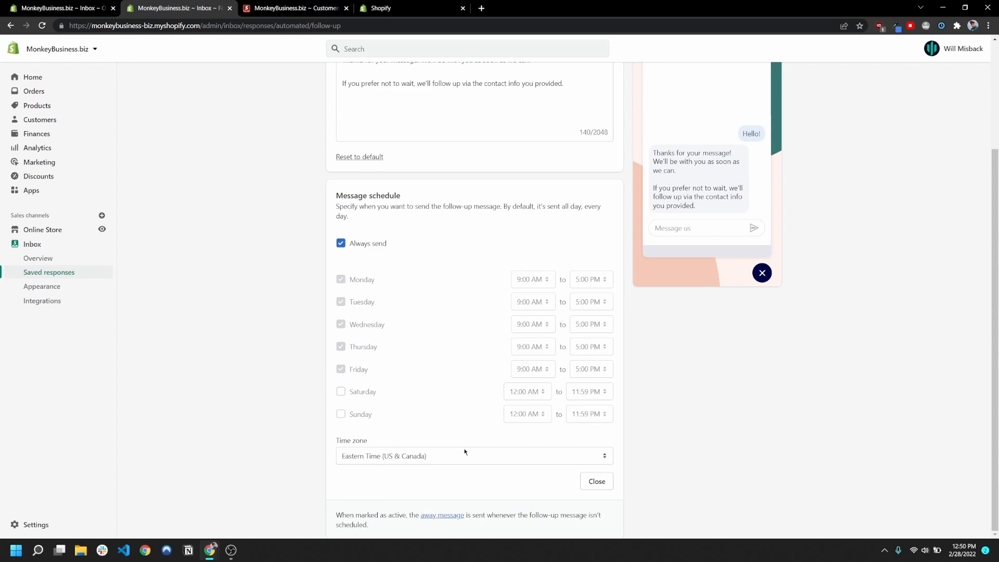
click(595, 481)
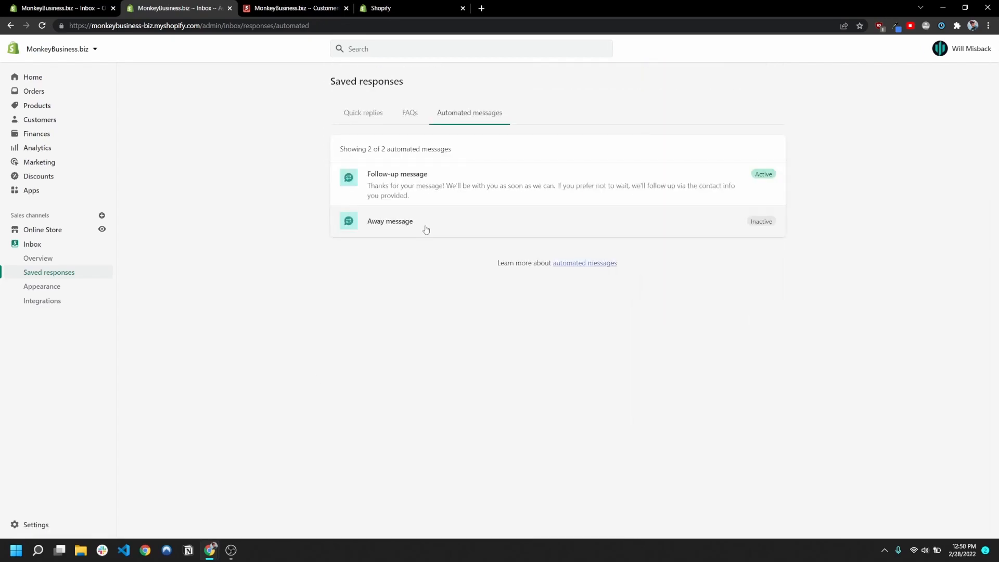
mouse_move(417, 183)
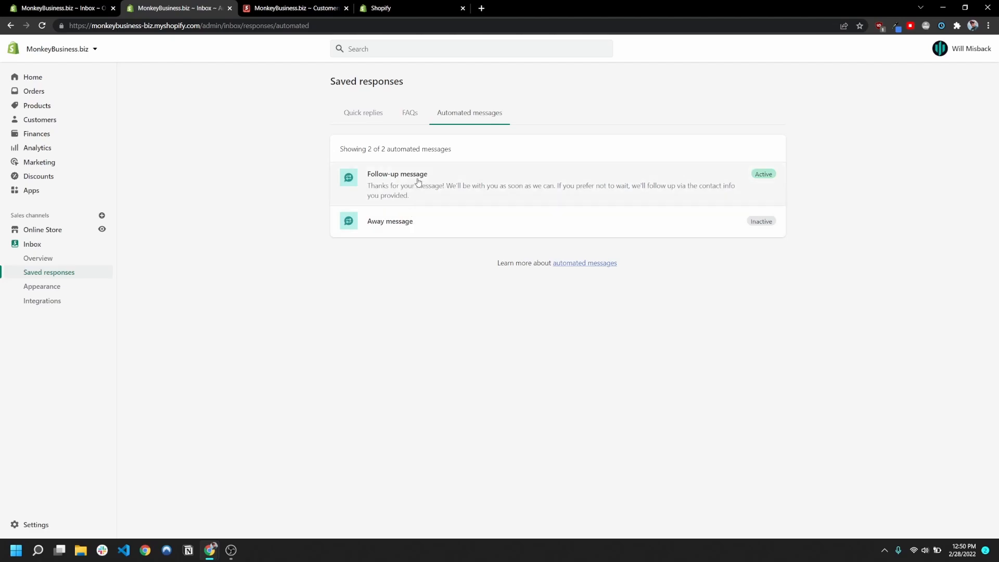
mouse_move(379, 185)
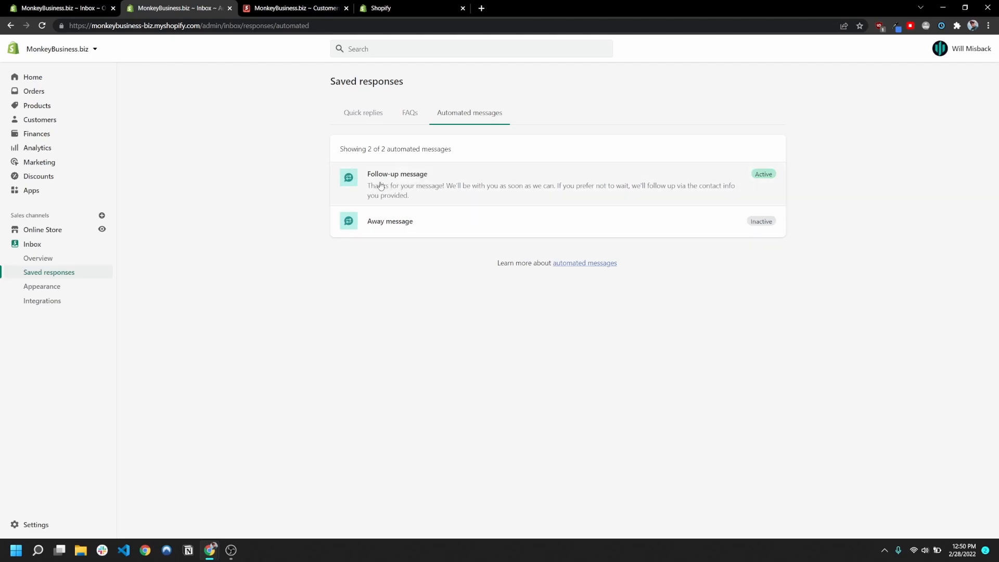
click(389, 220)
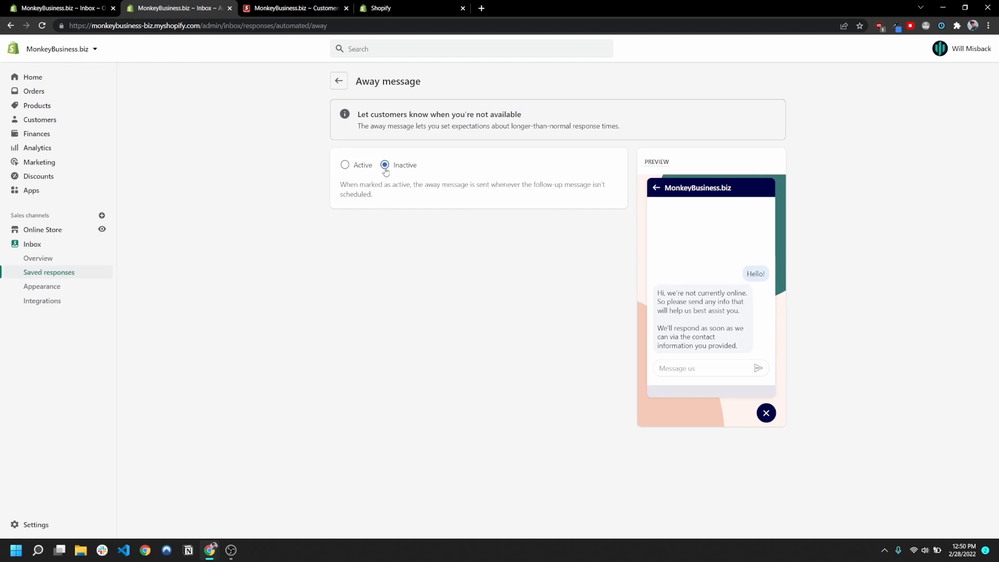
mouse_move(357, 165)
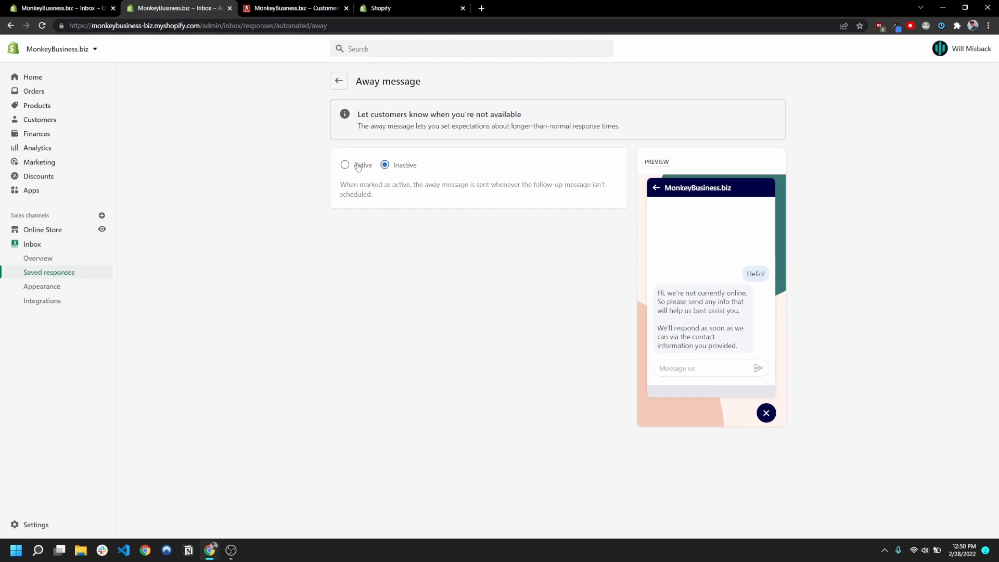
click(345, 165)
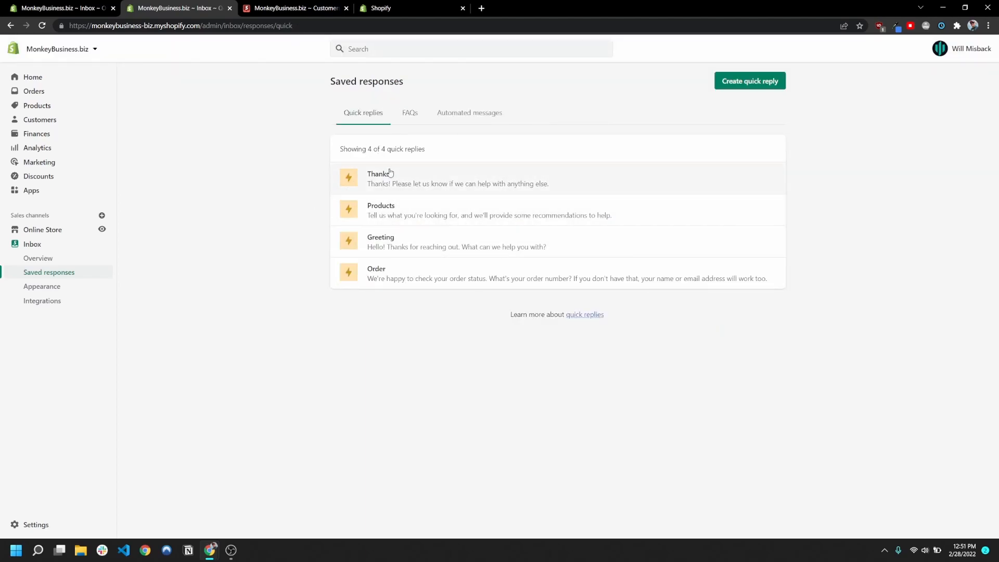
mouse_move(749, 81)
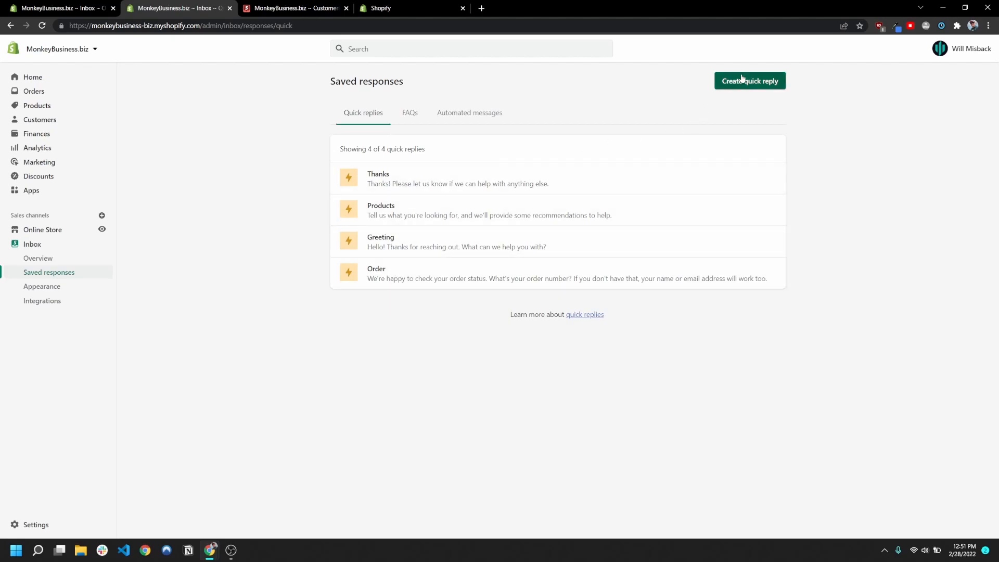
Save a quick reply 'brb' with response "We'll be with you as soon as we can!"
click(749, 82)
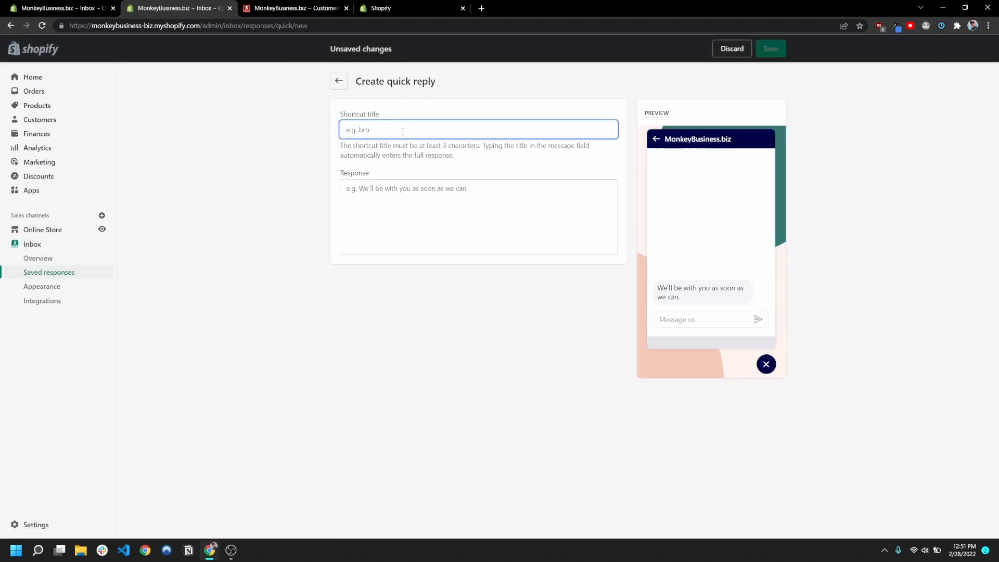
text(brb)
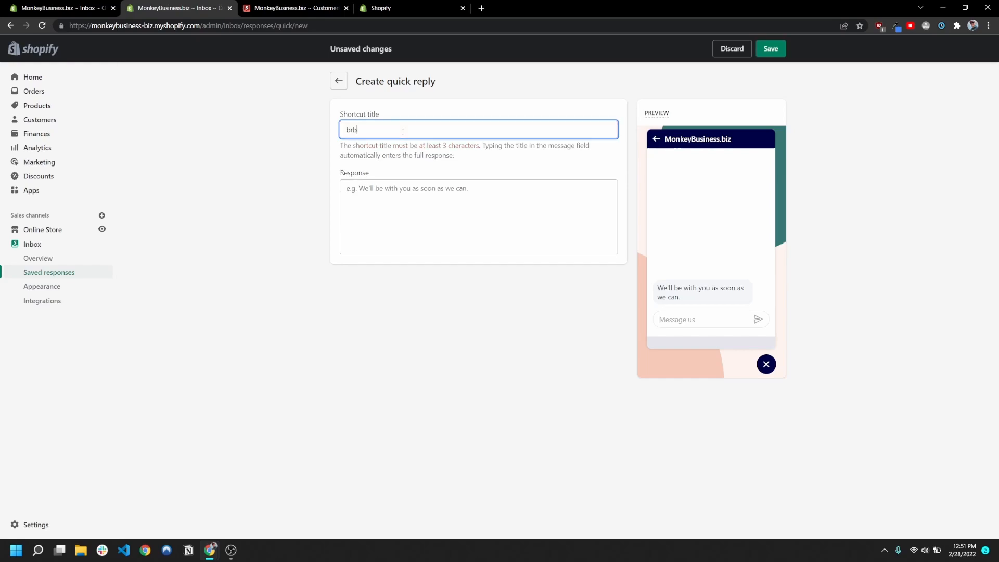
click(478, 217)
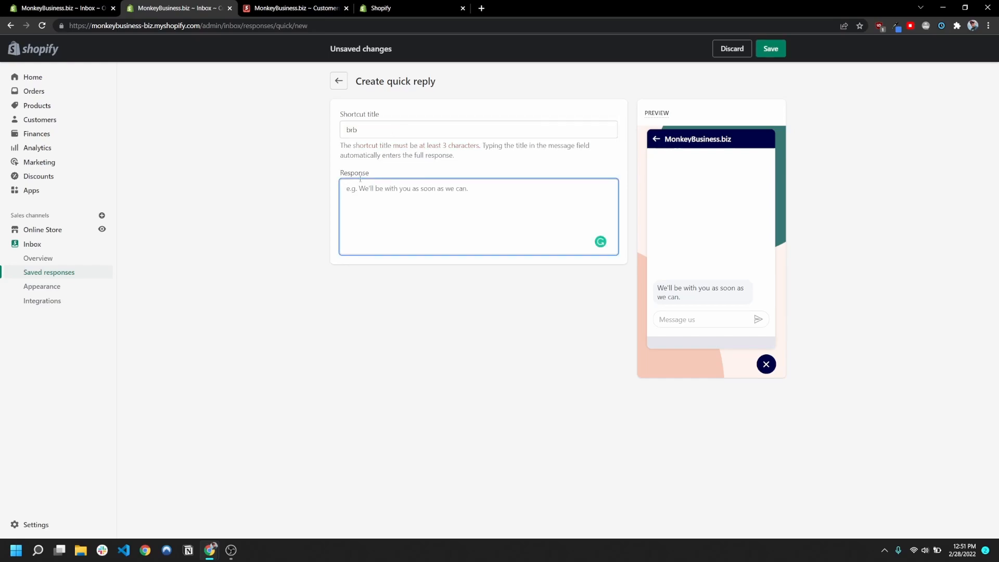
text(We'll b)
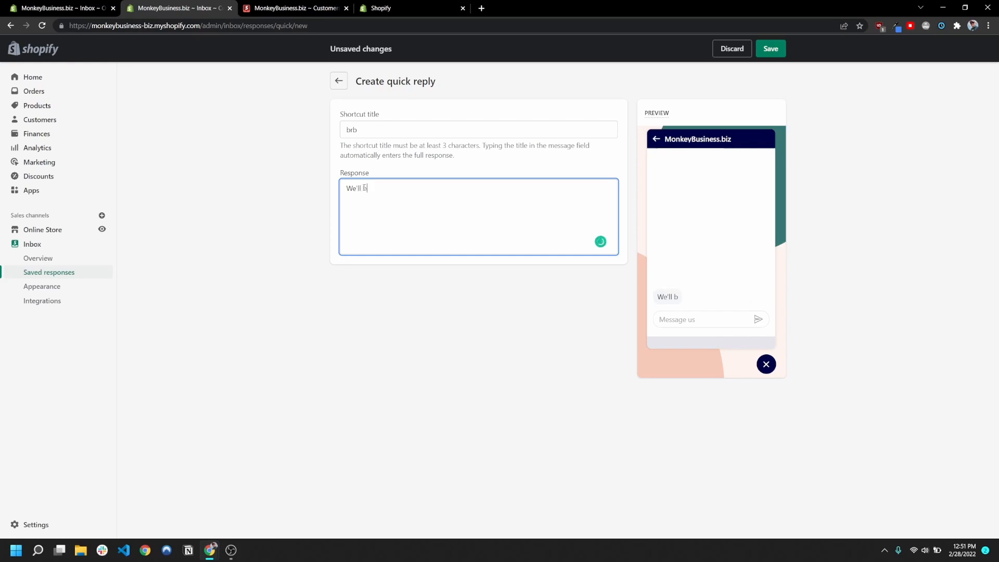
text(e with you as s)
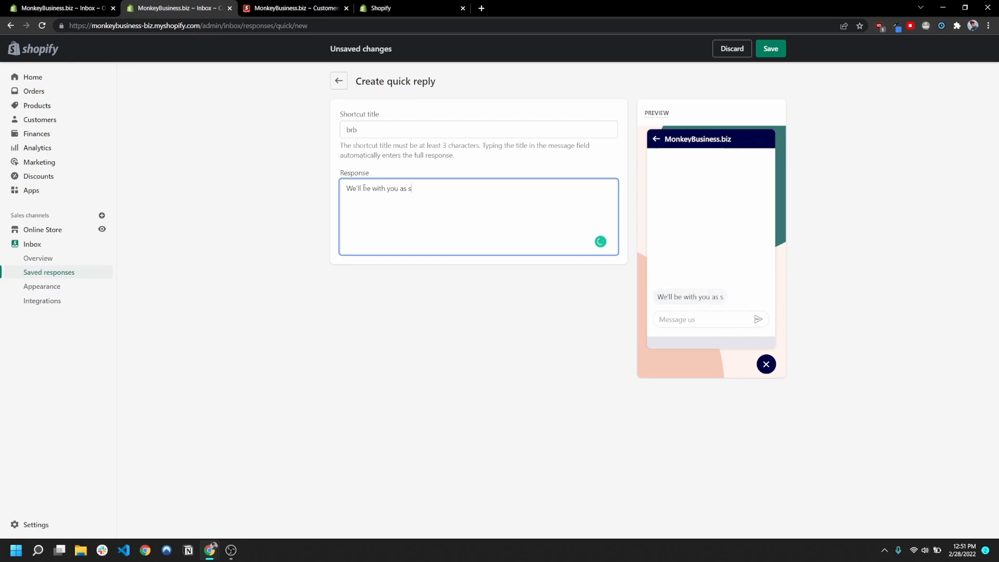
text(oona s)
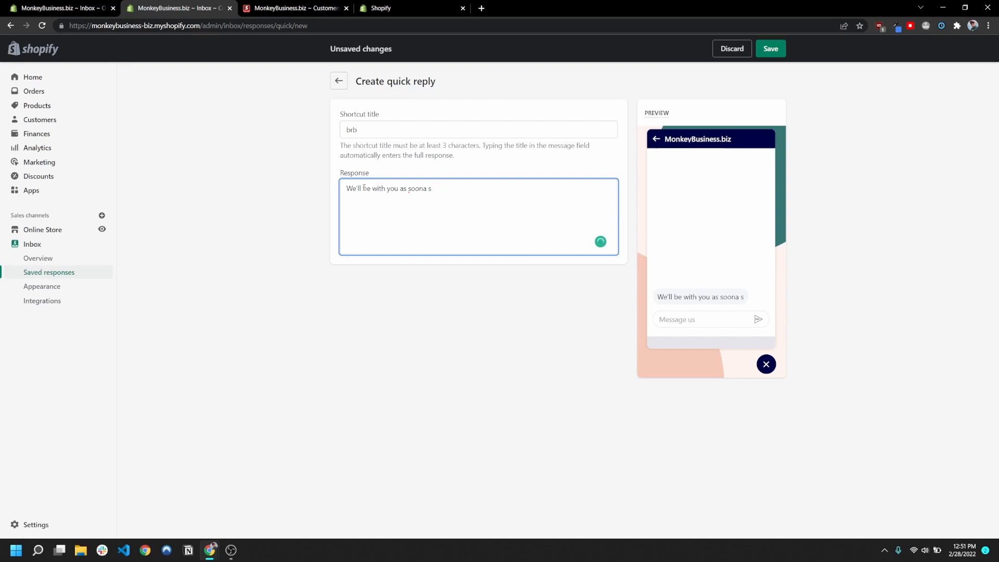
text(oon as we can)
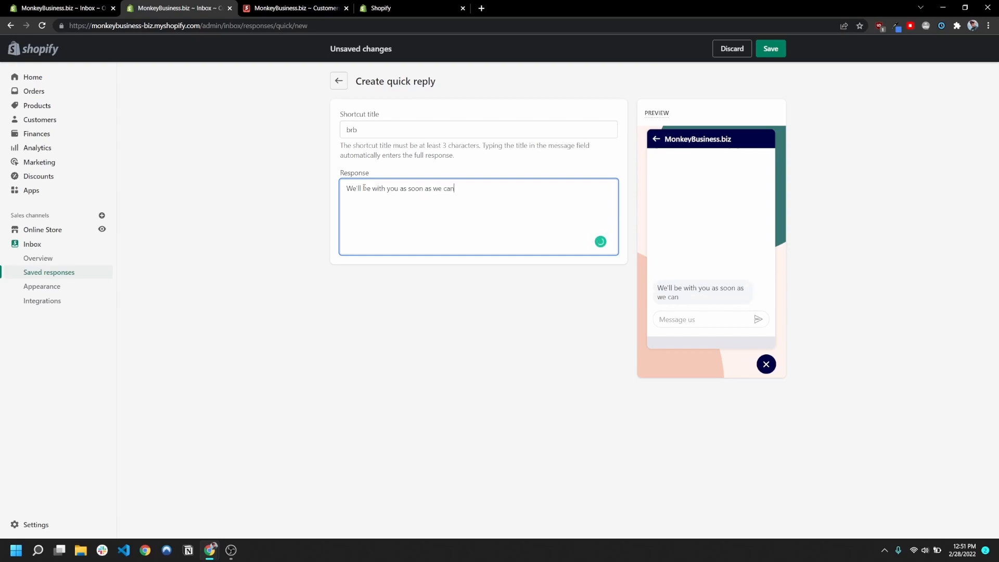
text(!)
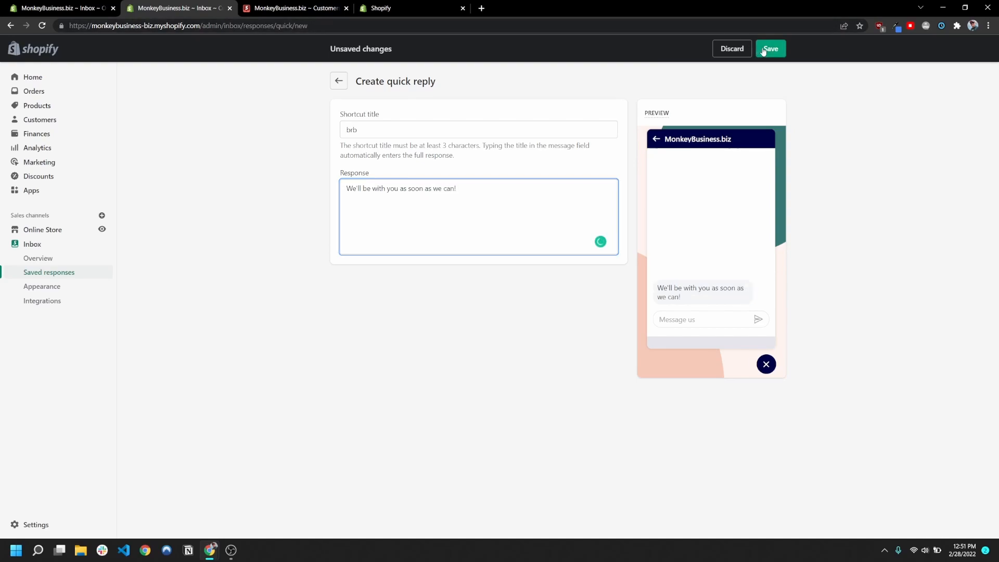
click(770, 49)
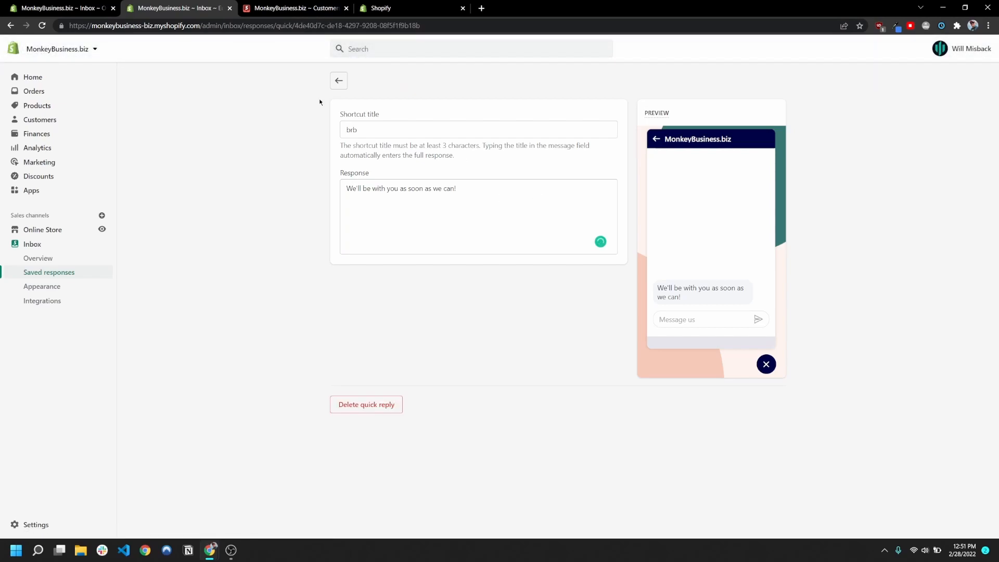
Send the saved 'brb' quick reply to the customer in the open conversation
click(338, 80)
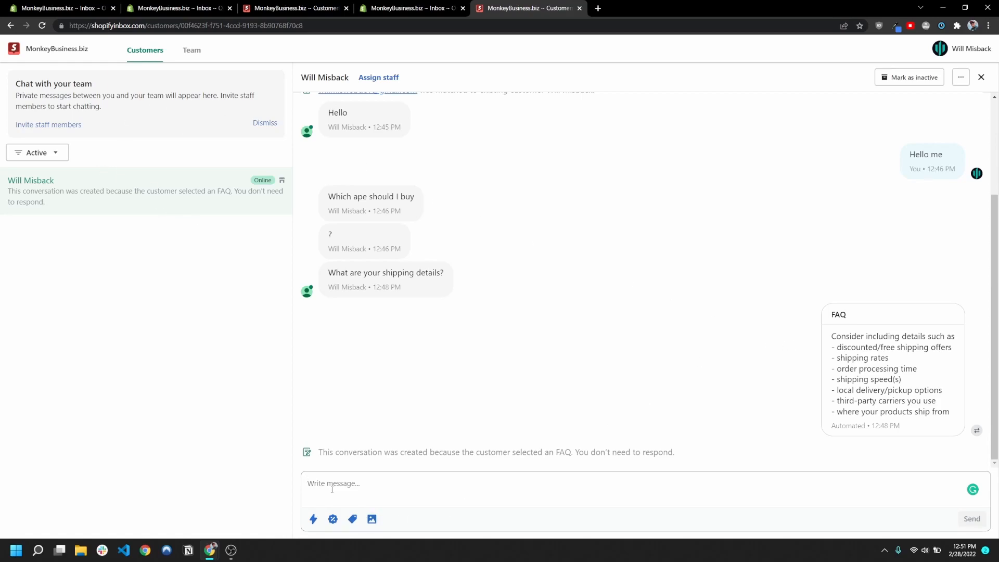
click(313, 518)
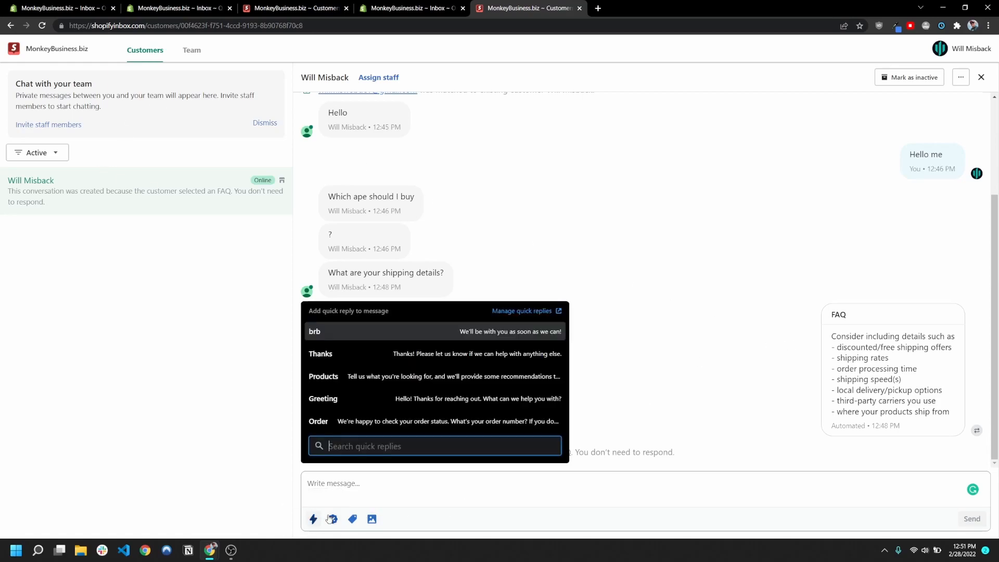
mouse_move(374, 354)
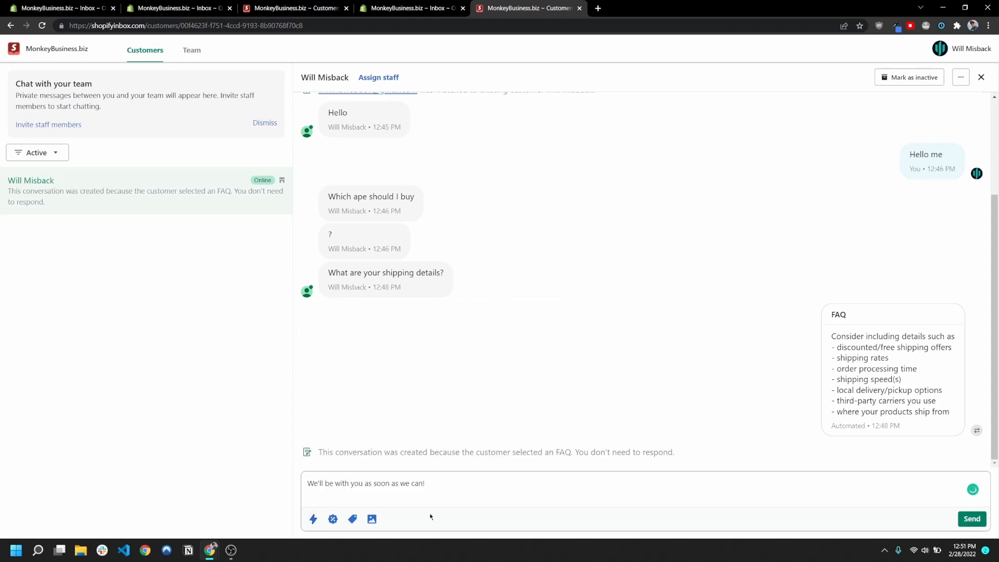
click(970, 518)
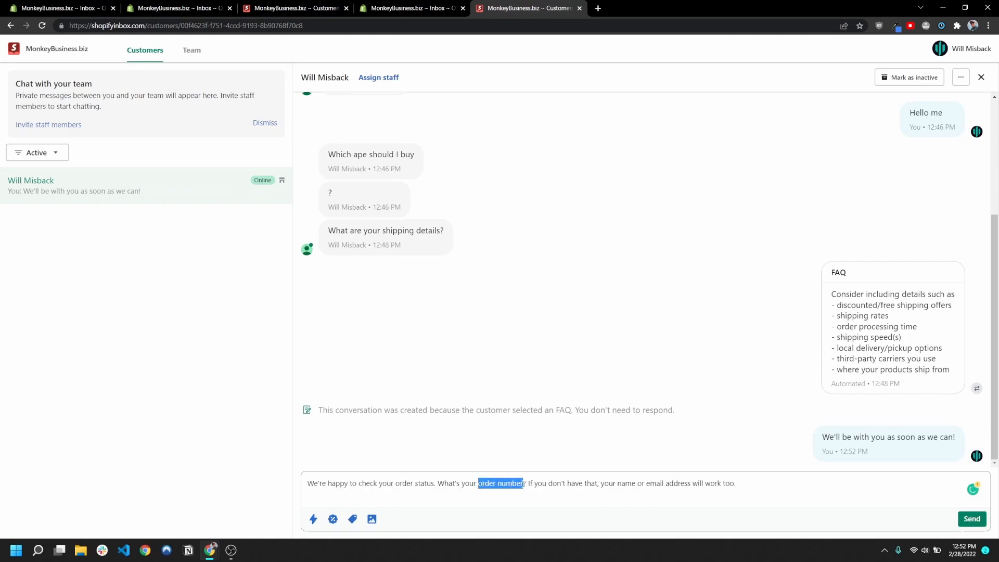
Send the order-status reply with the NAME placeholder replaced by 'Will'
click(432, 482)
text(, NAME)
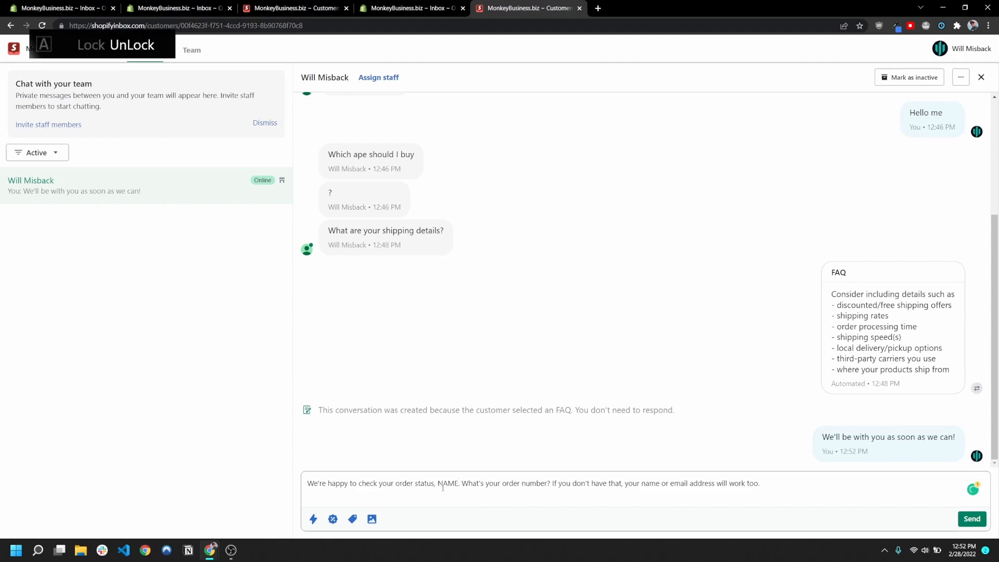
double_click(447, 483)
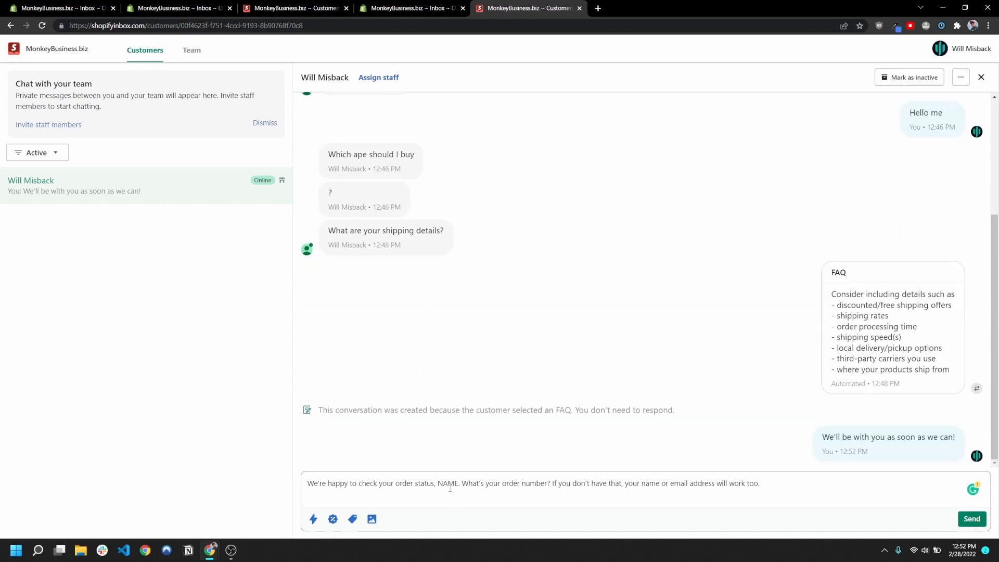
text(Will)
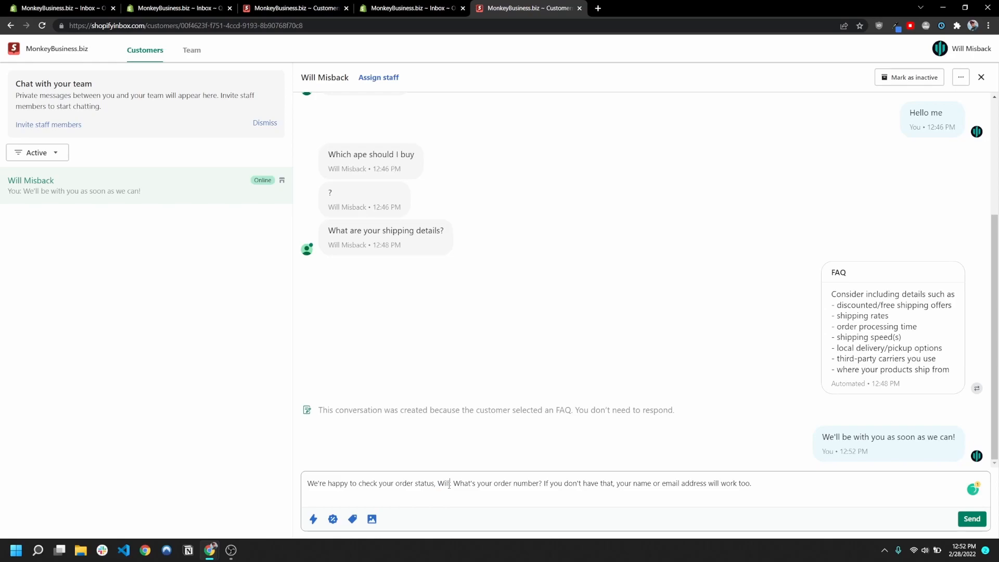
click(971, 518)
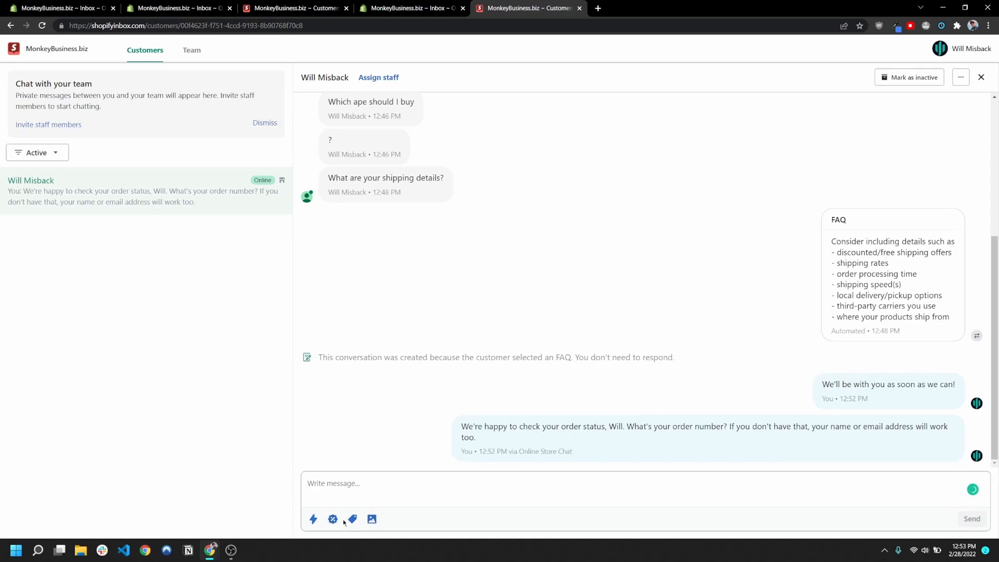
click(332, 518)
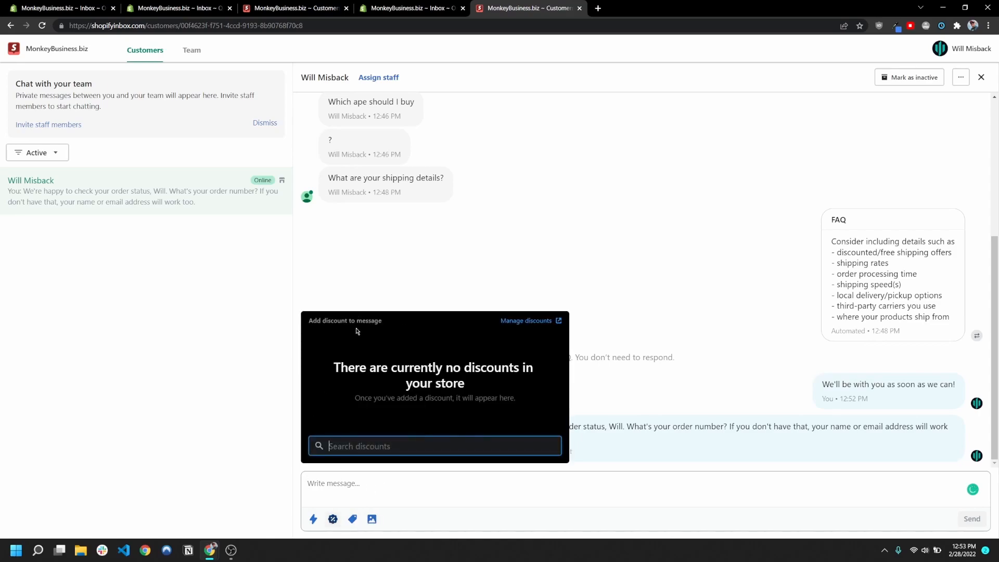
mouse_move(381, 427)
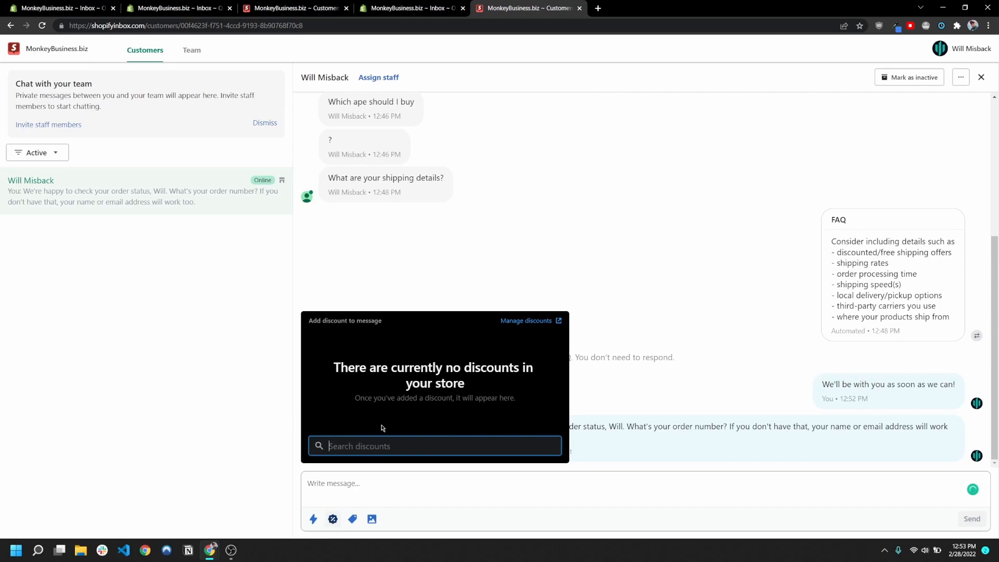
mouse_move(350, 376)
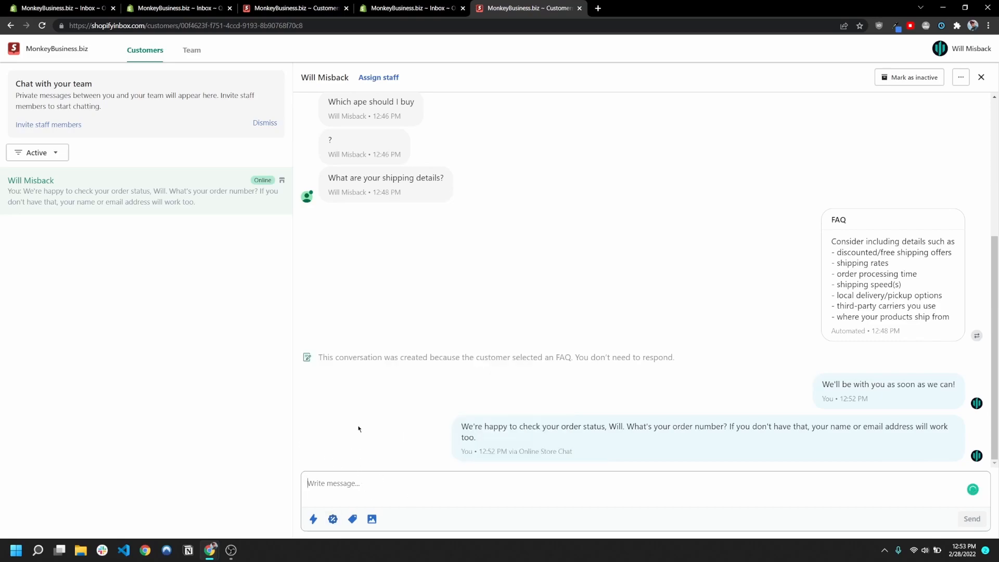
click(332, 518)
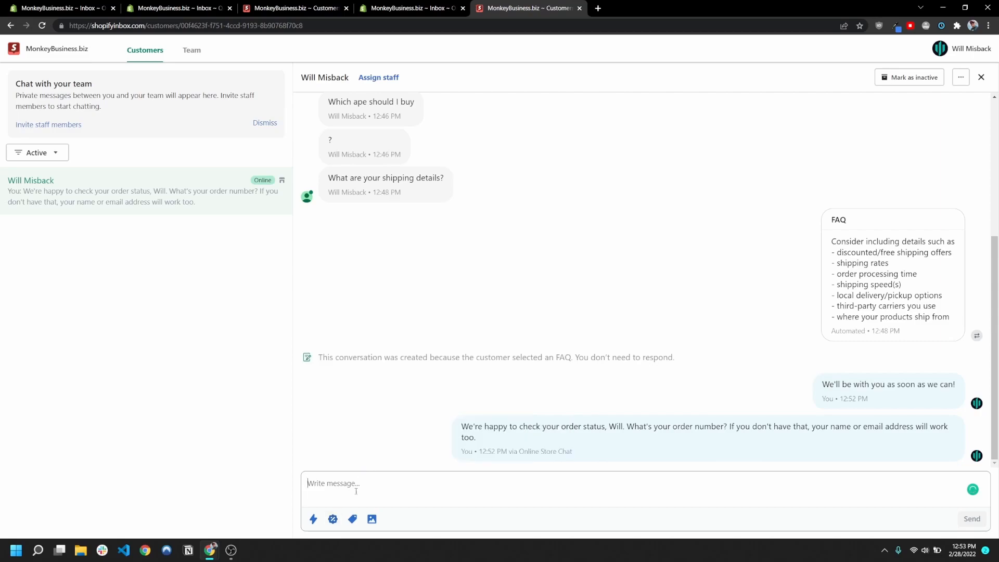
click(352, 518)
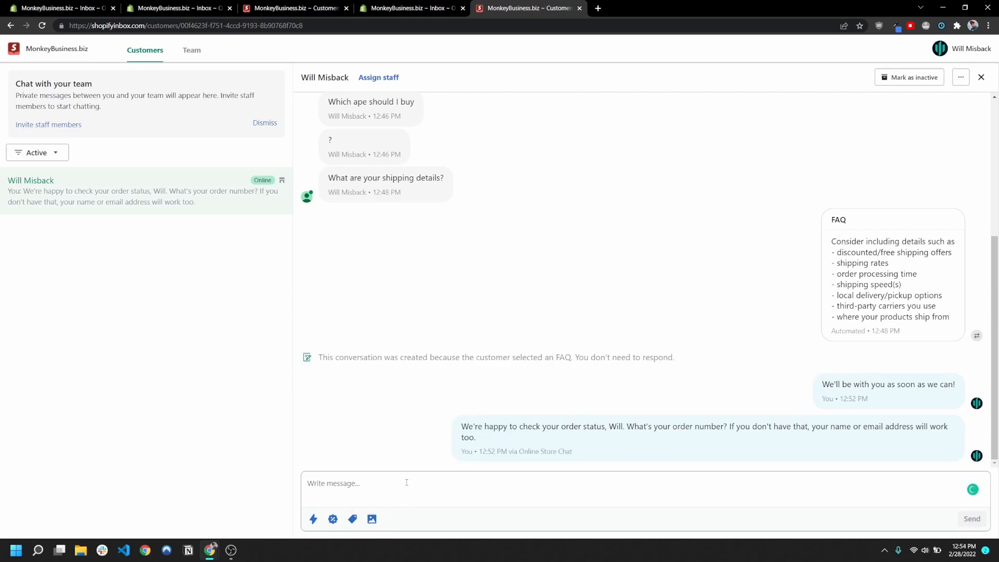
scroll(up, 3)
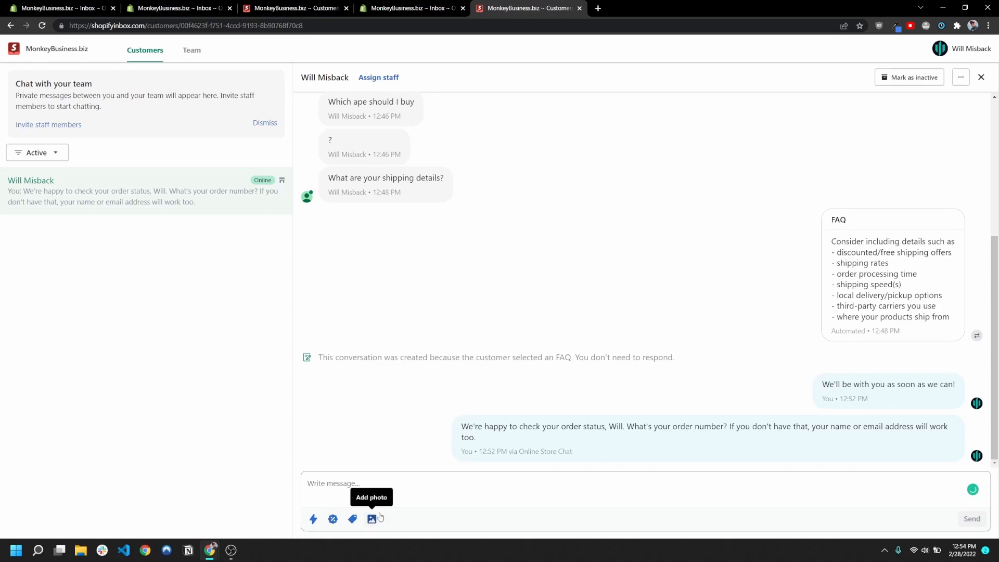
click(411, 8)
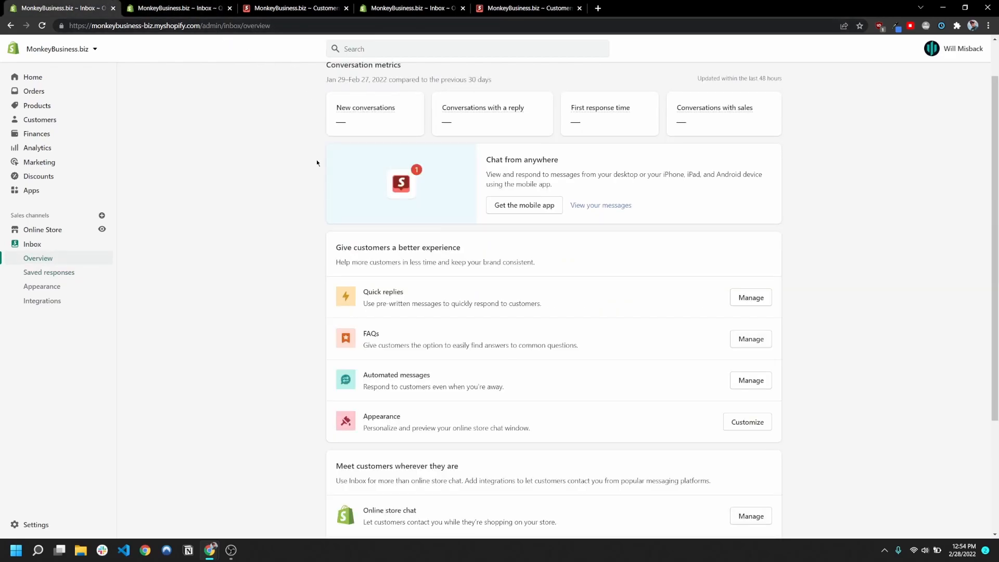
mouse_move(285, 271)
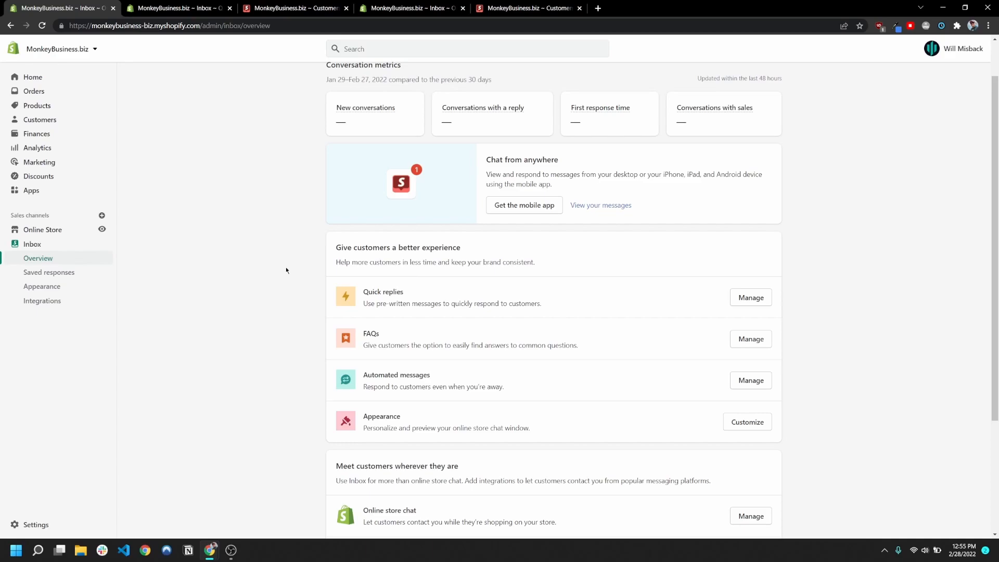
mouse_move(600, 107)
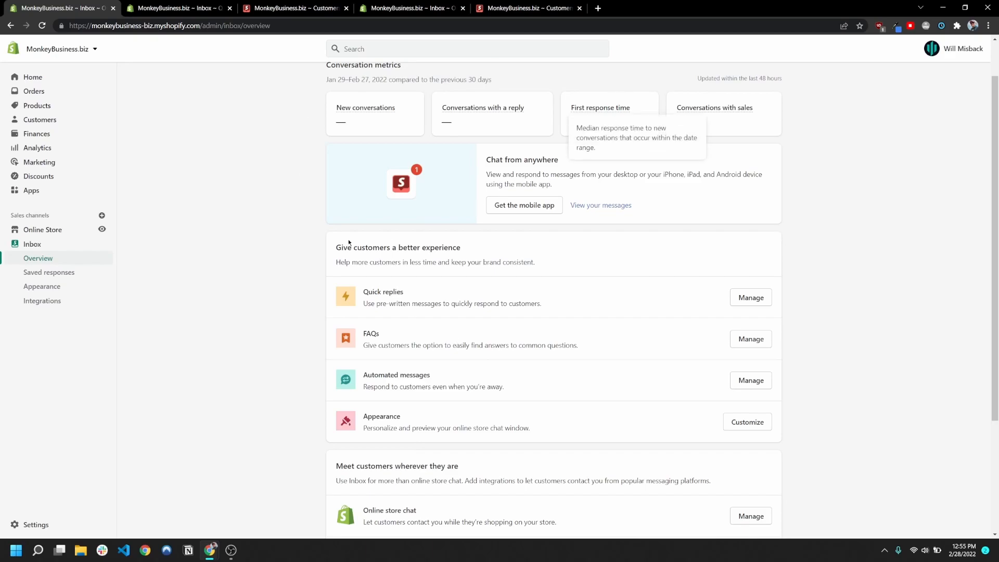
Scroll through the Inbox overview page of metrics and customer experience options
scroll(up, 3)
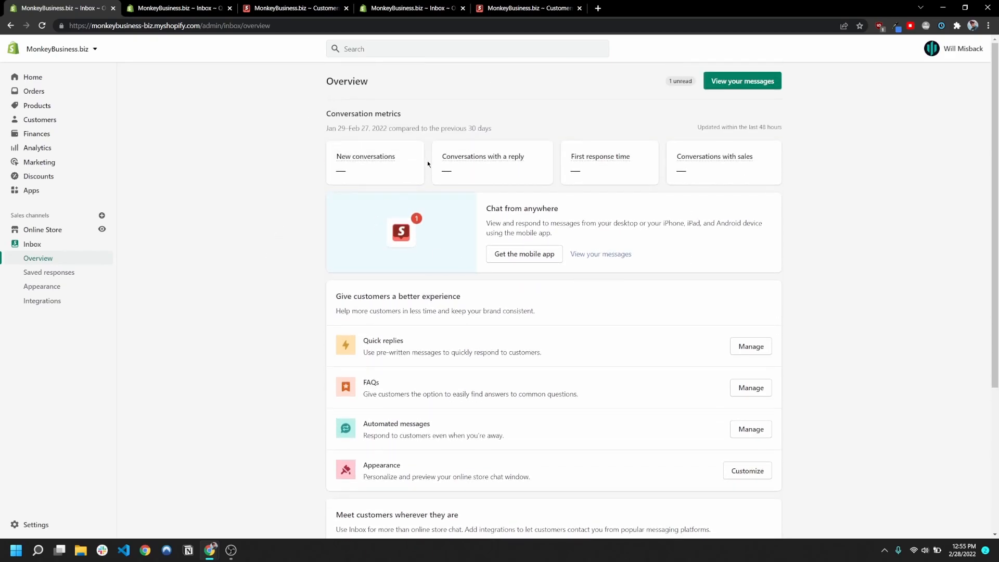
scroll(down, 3)
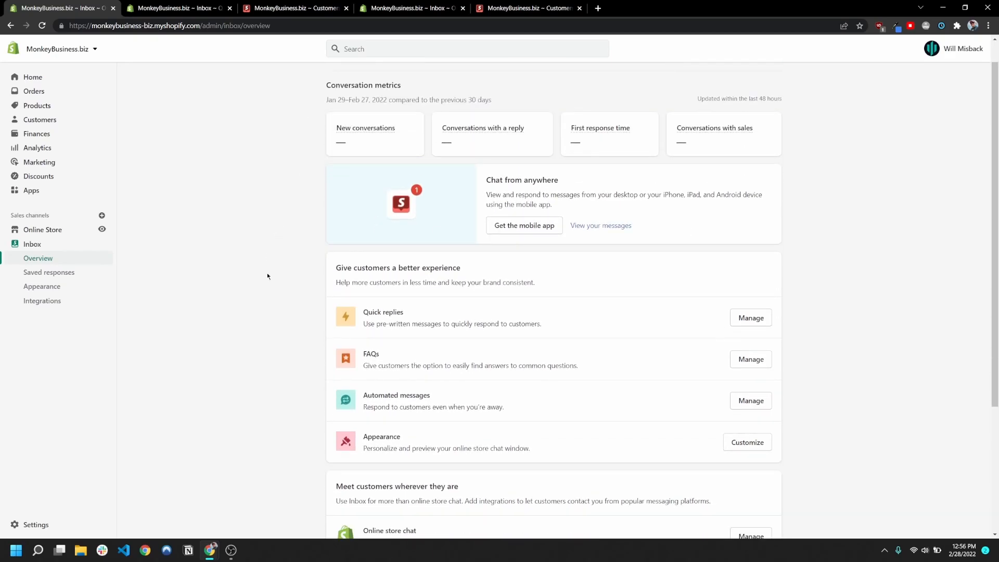